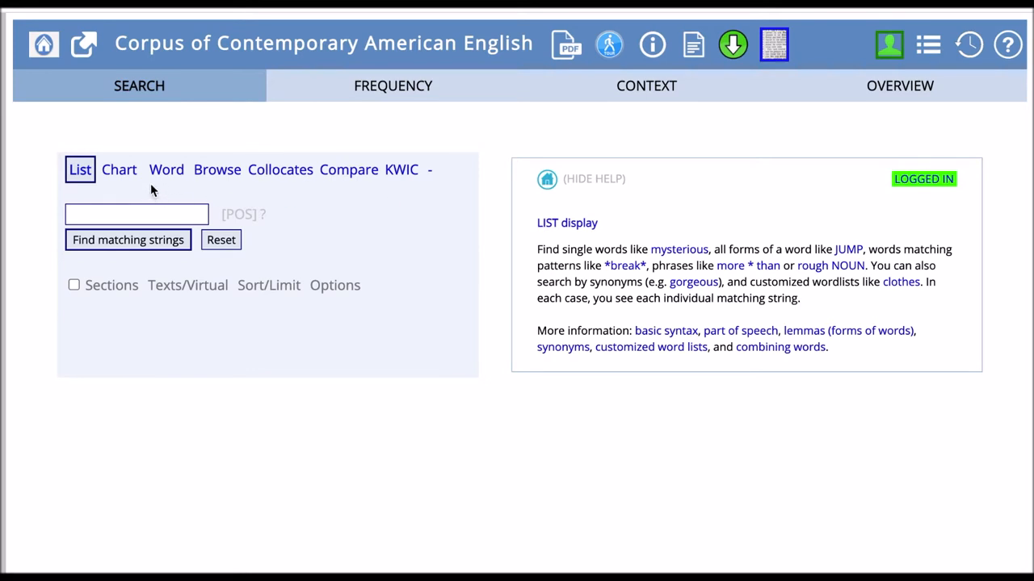
pyautogui.moveTo(273, 194)
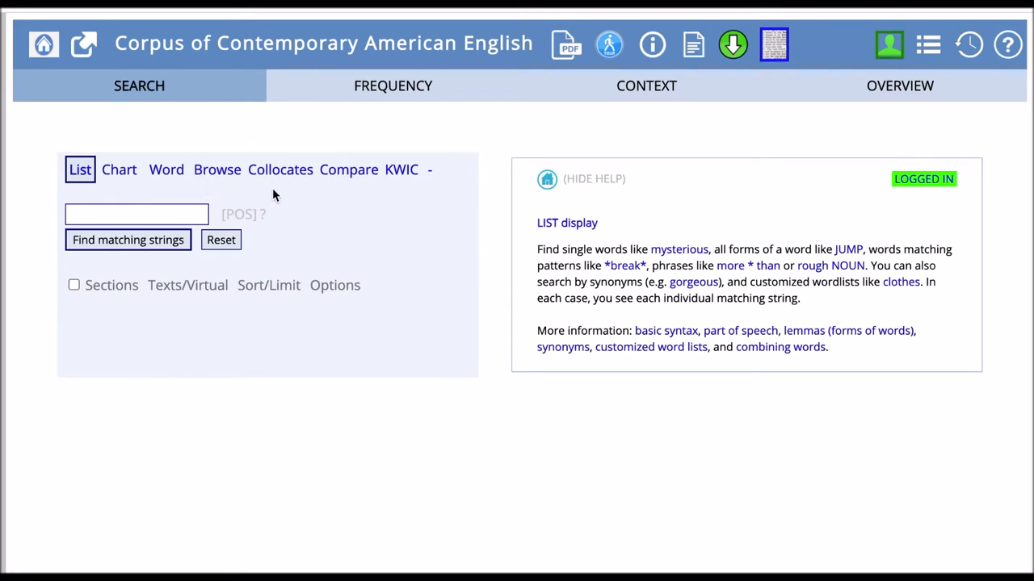
pyautogui.moveTo(347, 194)
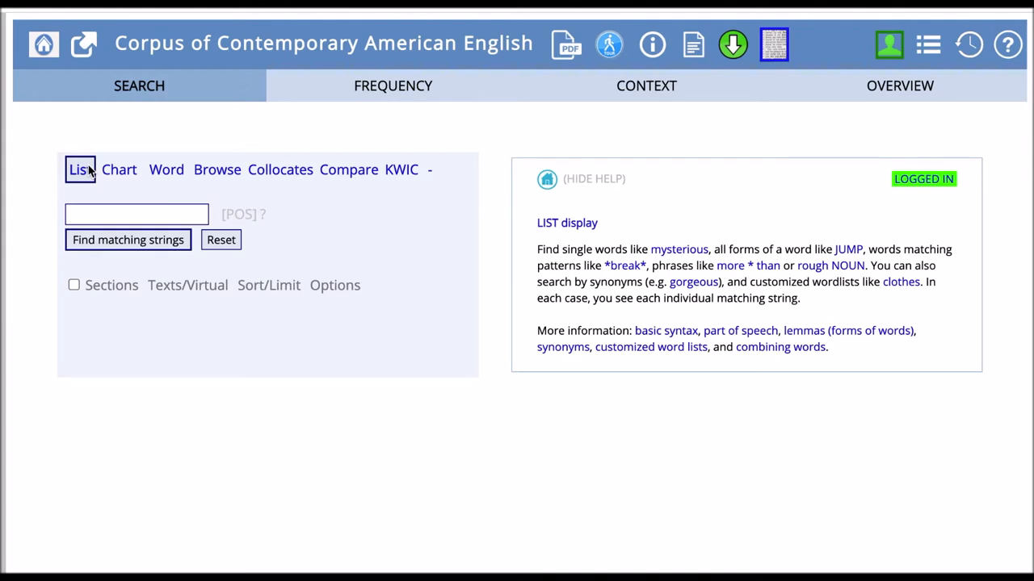
pyautogui.moveTo(104, 214)
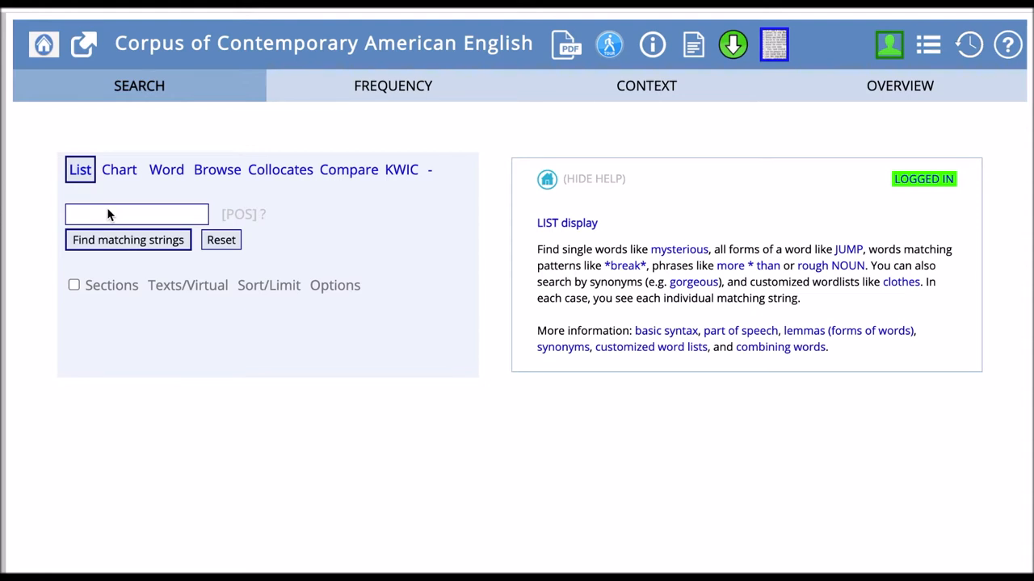
# Enter 'run' as the List search word and dismiss the autocomplete suggestions
pyautogui.write('r')
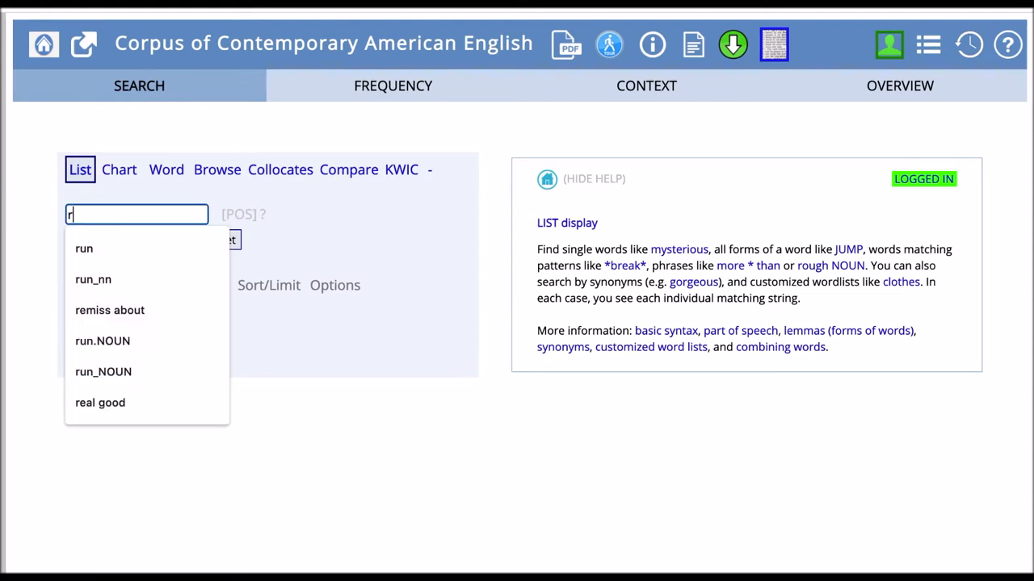
pyautogui.write('un')
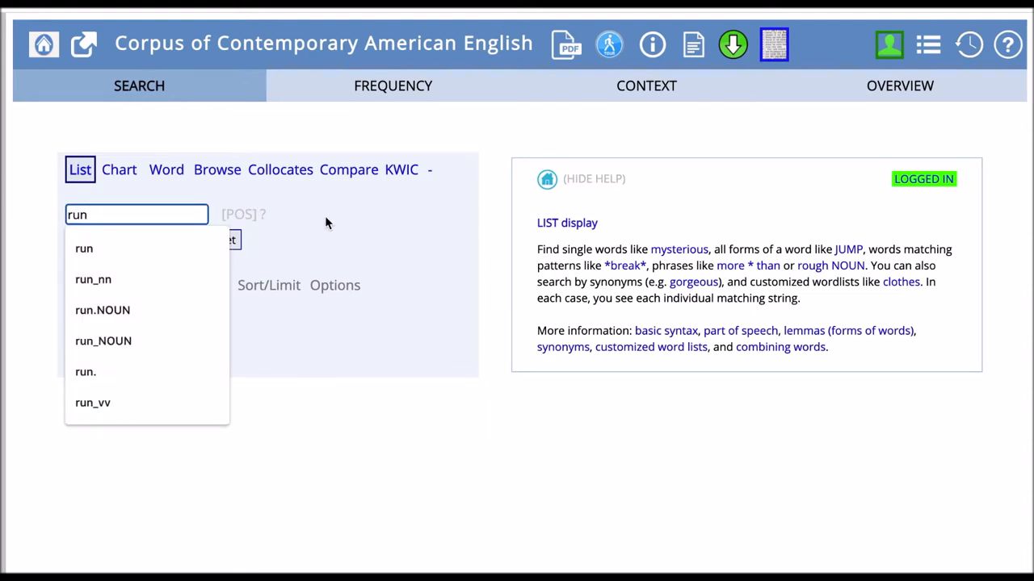
pyautogui.click(127, 239)
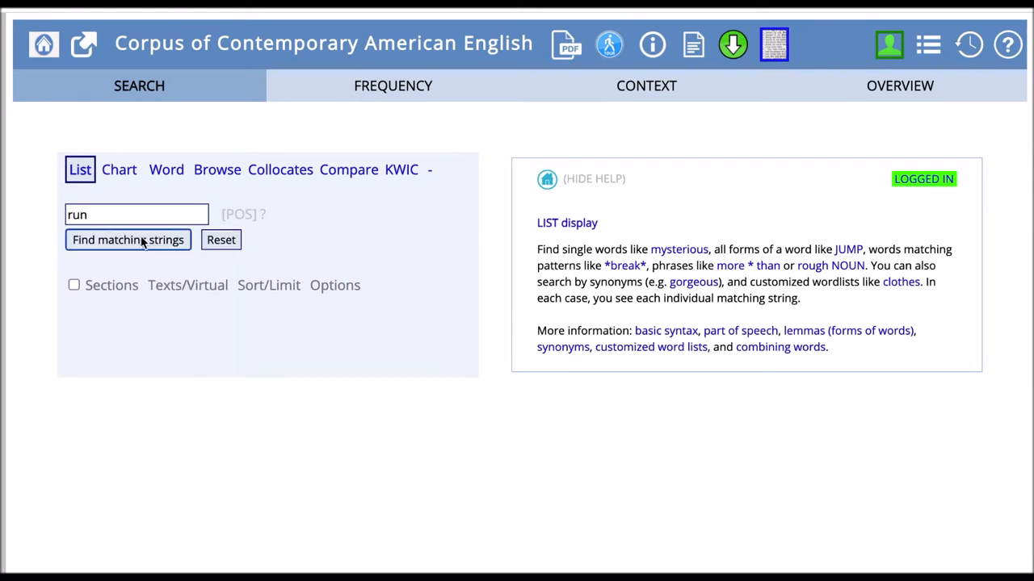
# Find matching strings for 'run' (RUN, 263,983 hits), view its word page, then rerun the search
pyautogui.click(127, 239)
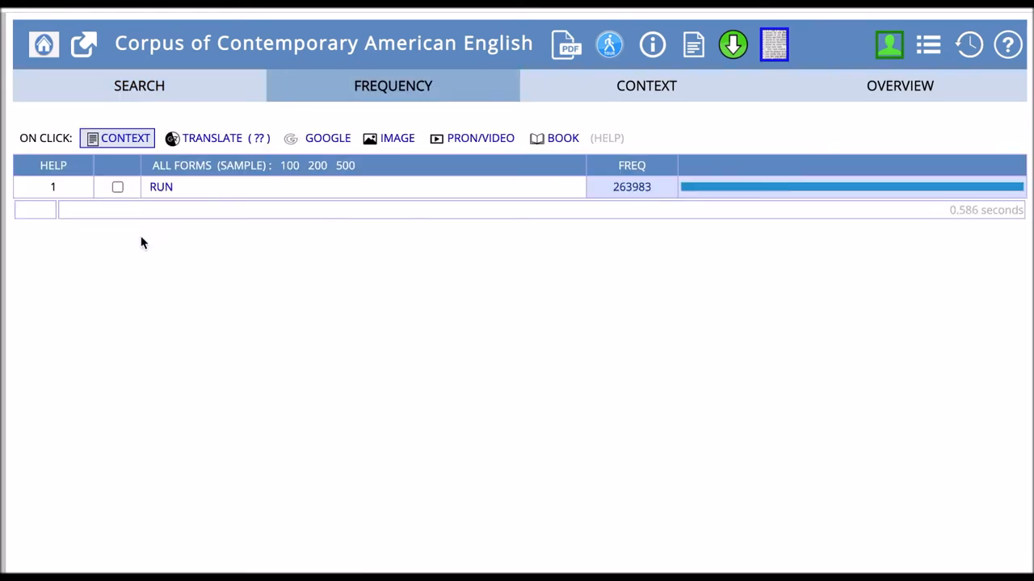
pyautogui.moveTo(360, 232)
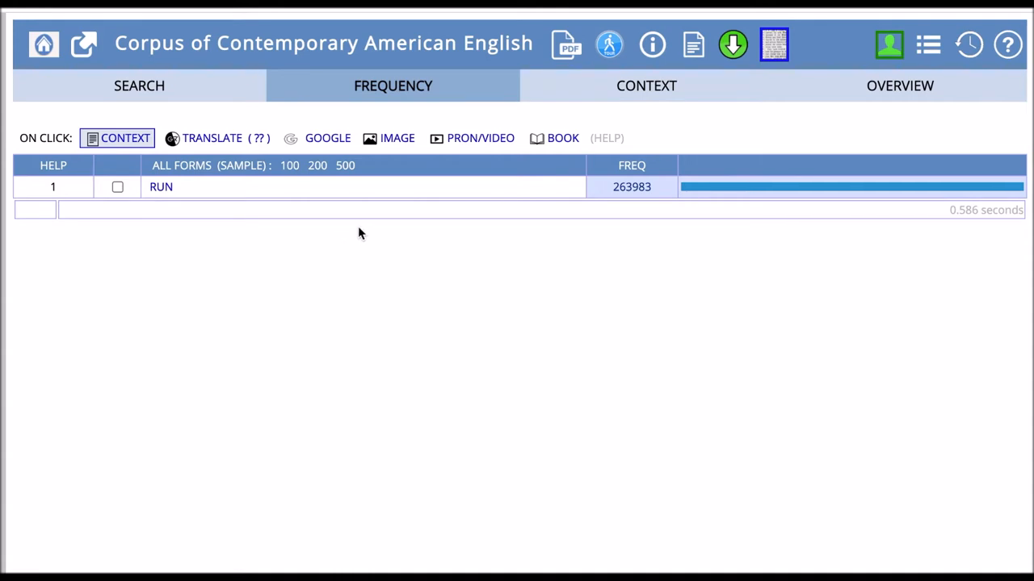
pyautogui.moveTo(549, 242)
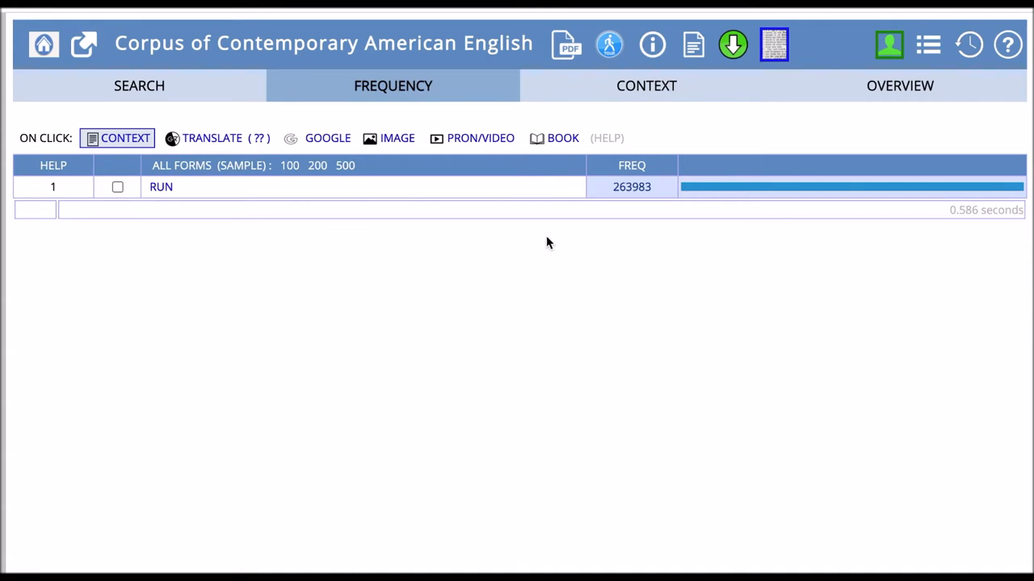
pyautogui.moveTo(588, 245)
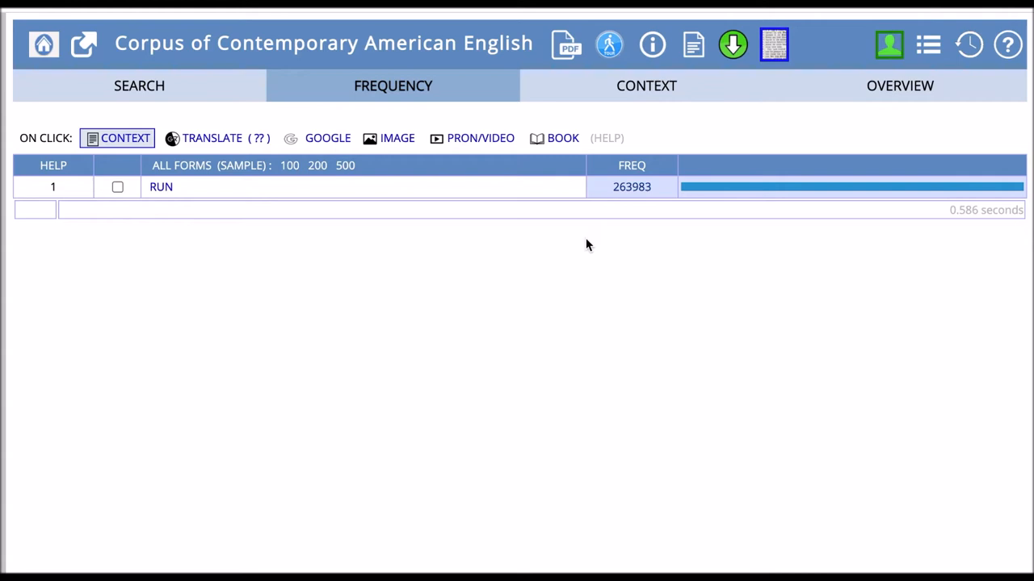
pyautogui.moveTo(592, 249)
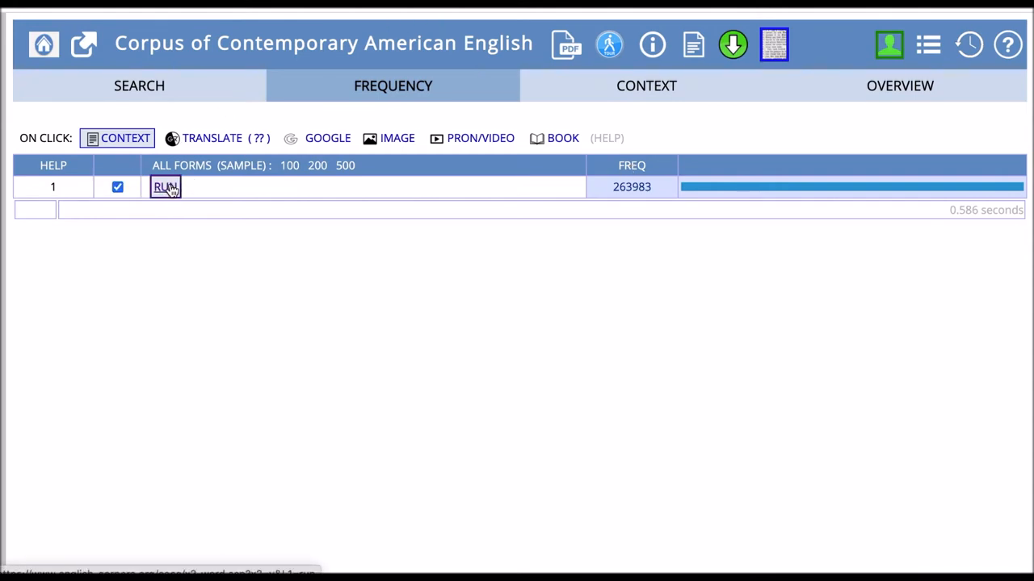
pyautogui.click(165, 188)
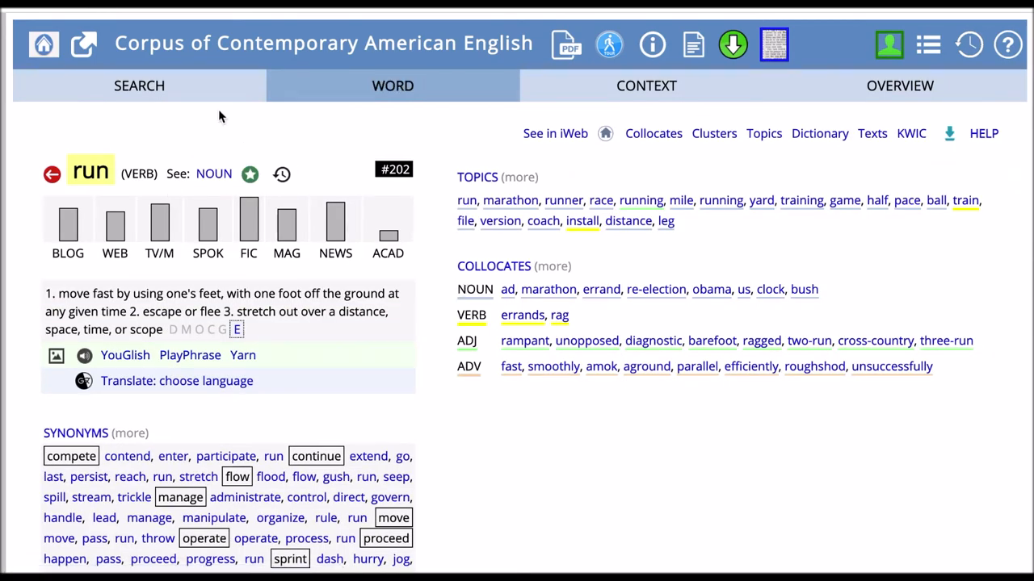
pyautogui.click(139, 85)
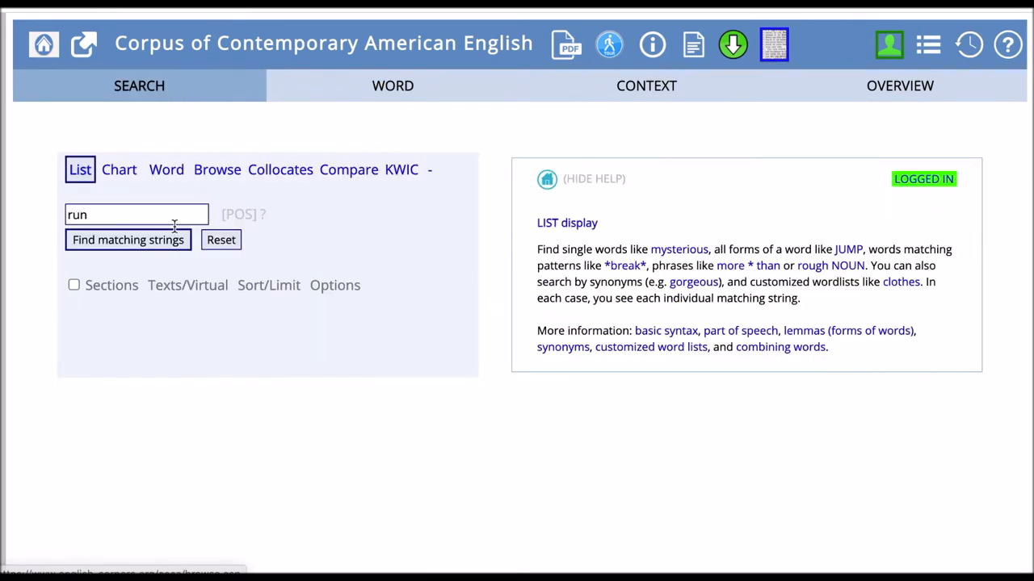
pyautogui.click(127, 239)
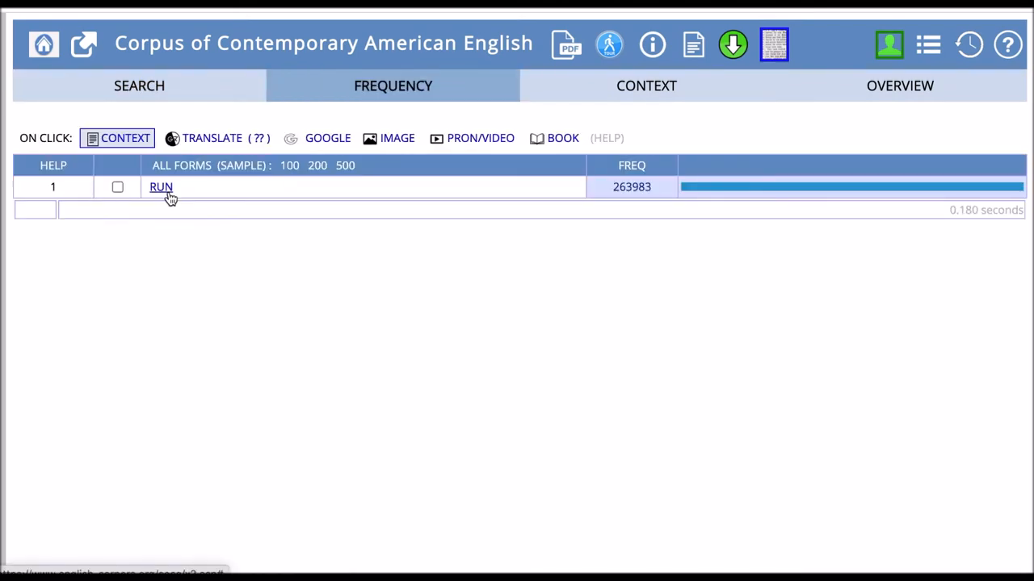
pyautogui.click(160, 188)
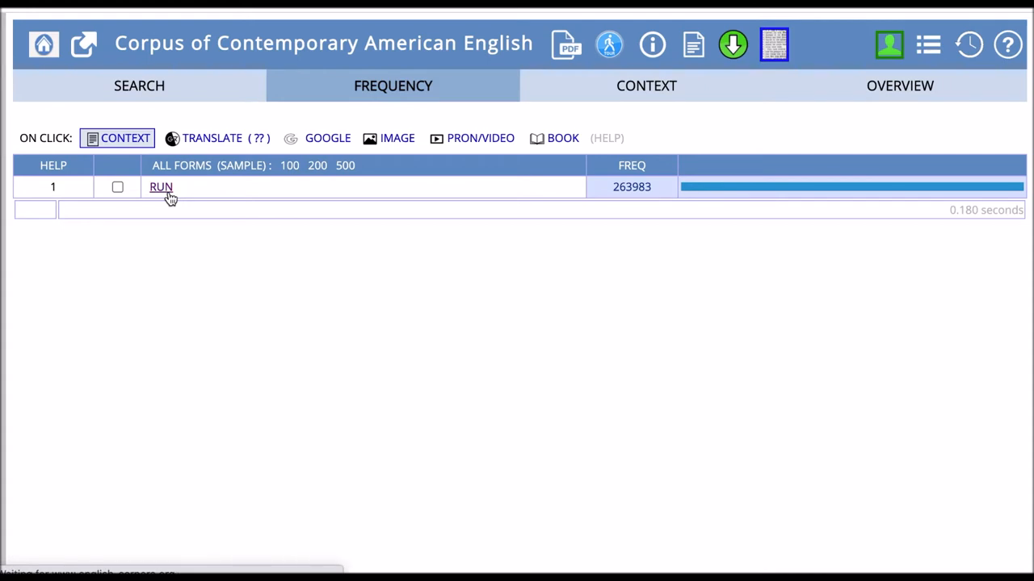
# Browse the concordance lines for RUN, then return to the search form
pyautogui.click(161, 187)
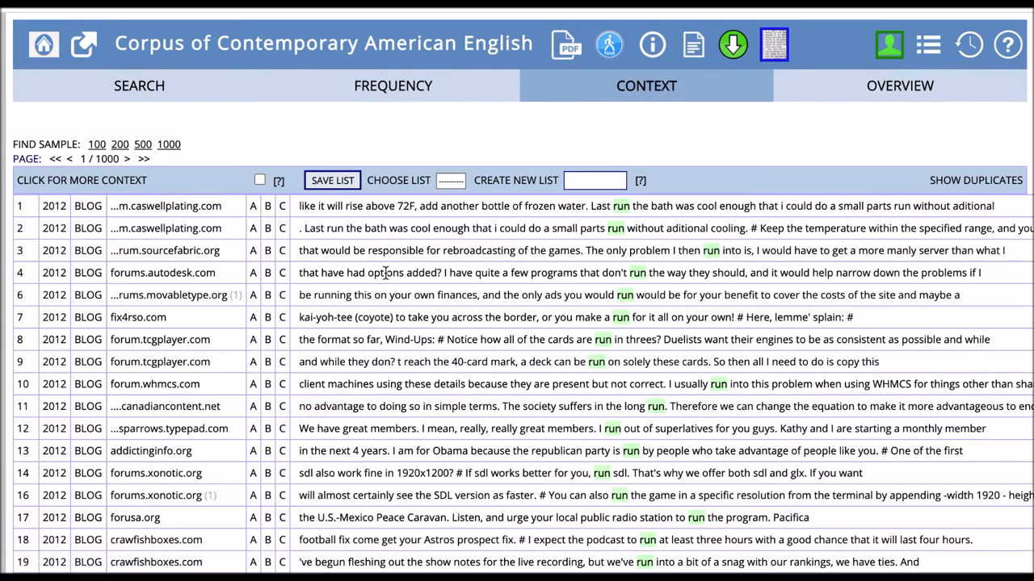
pyautogui.moveTo(536, 317)
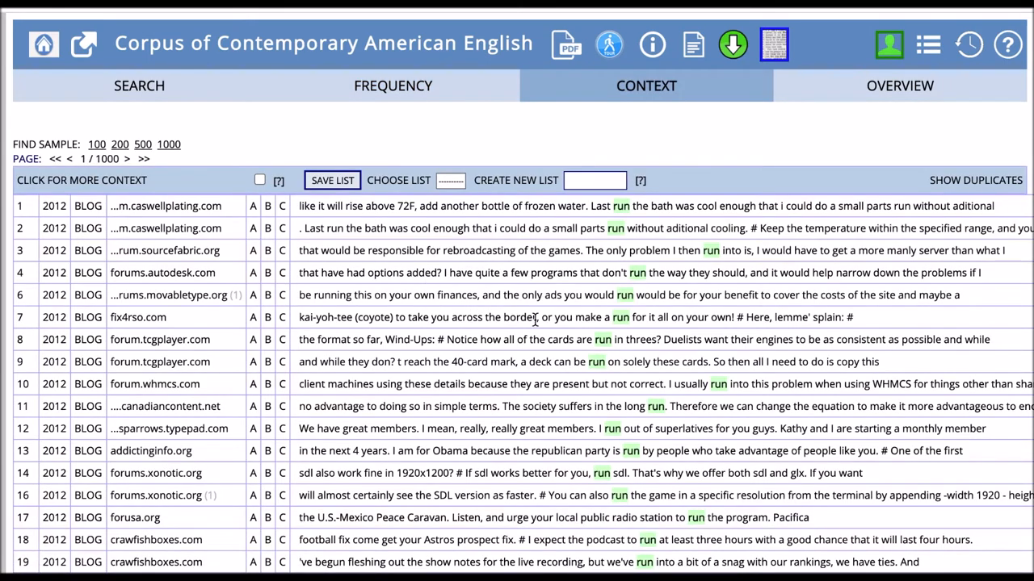
pyautogui.moveTo(622, 362)
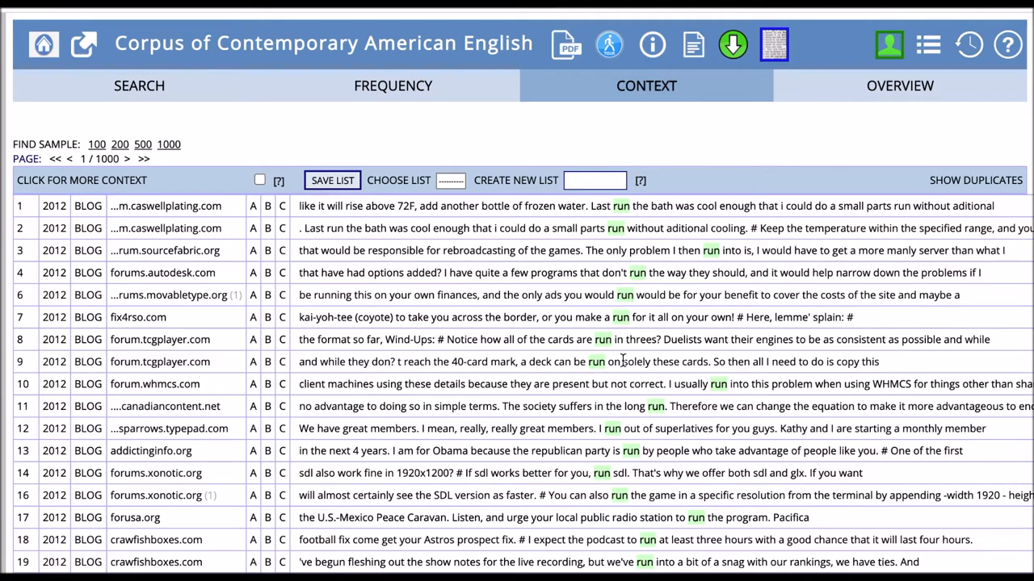
pyautogui.scroll(-3)
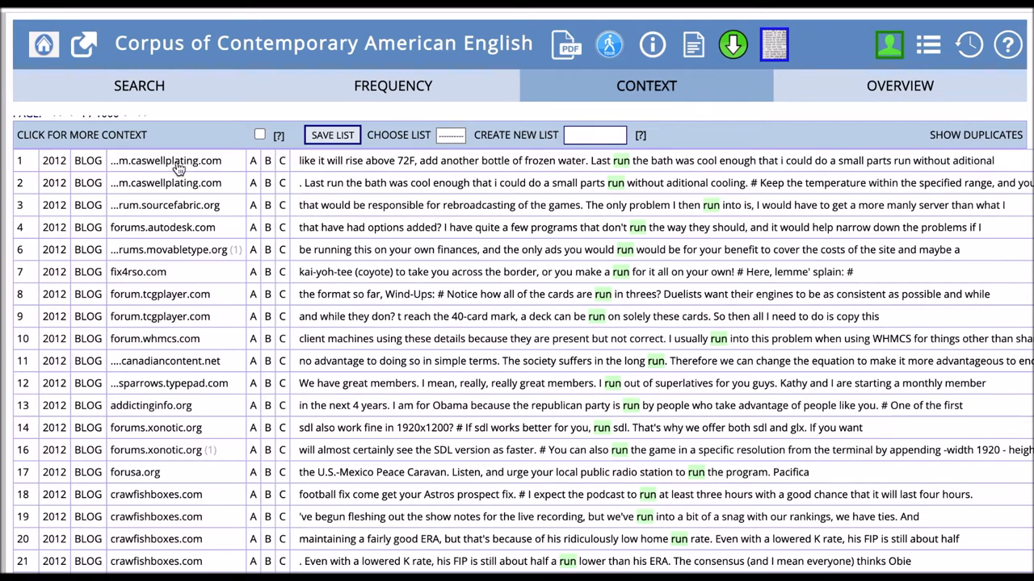
pyautogui.click(142, 87)
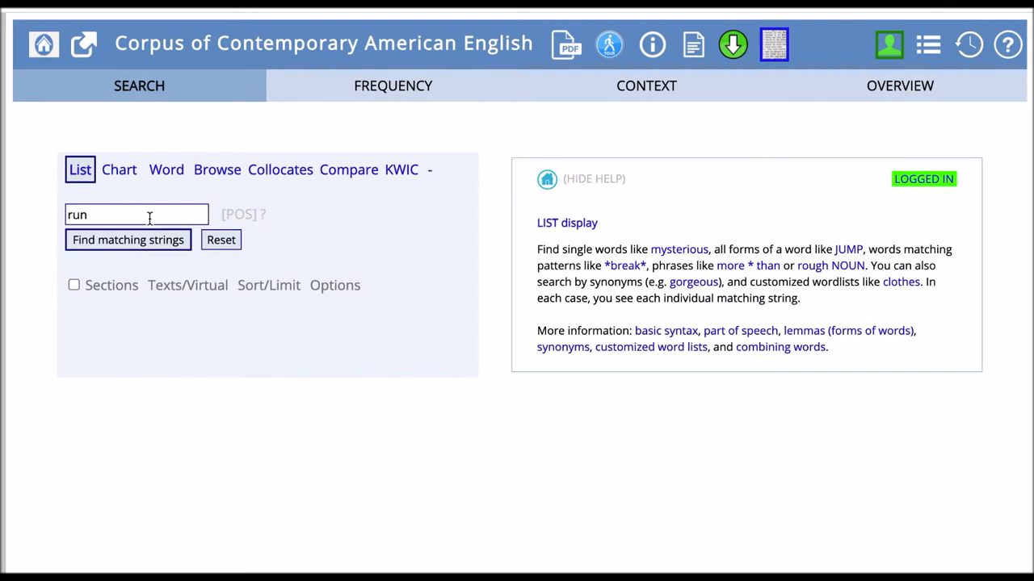
# Add a noun.ALL part-of-speech tag so the query reads run_nn
pyautogui.click(136, 213)
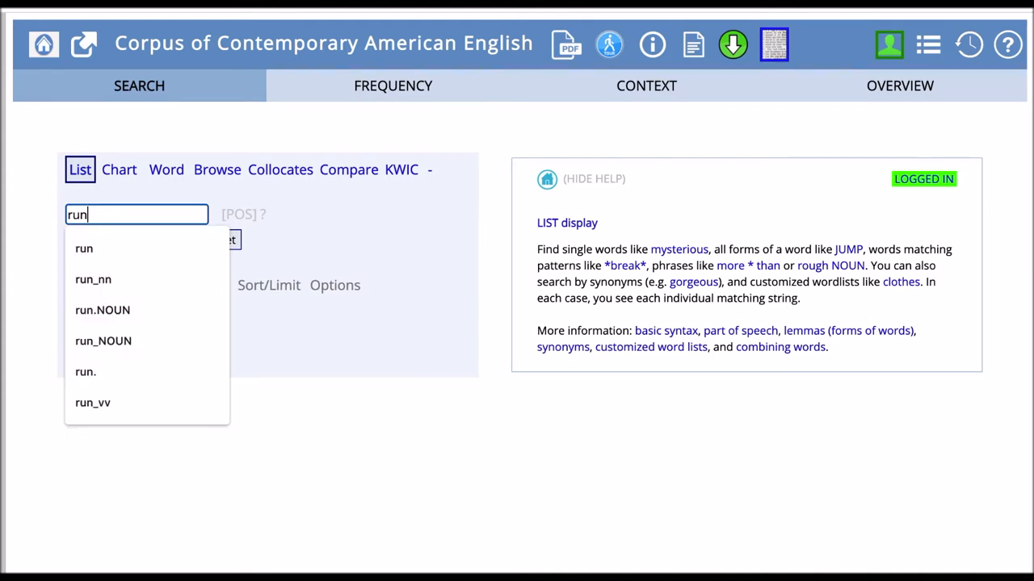
pyautogui.moveTo(301, 213)
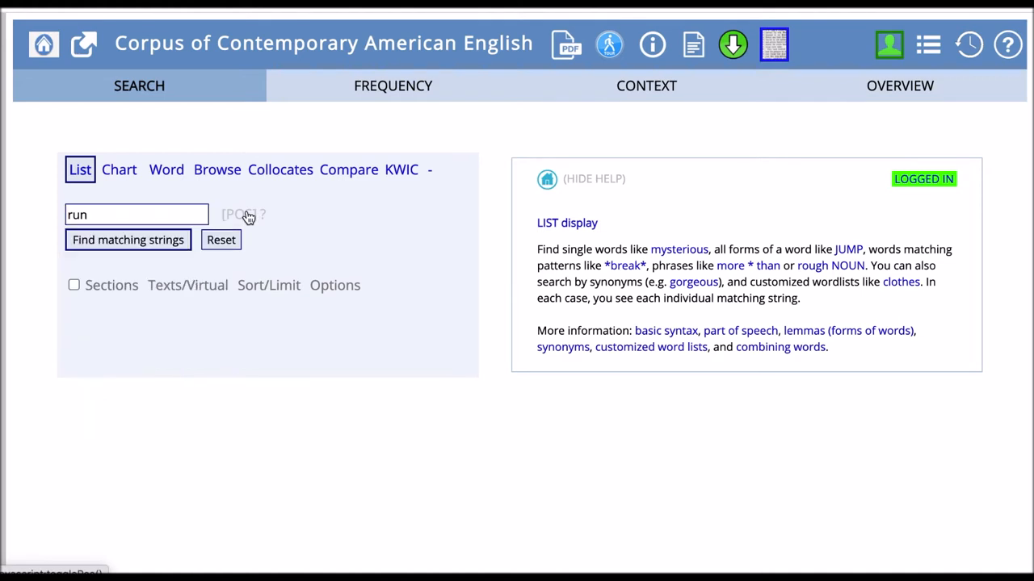
pyautogui.click(242, 215)
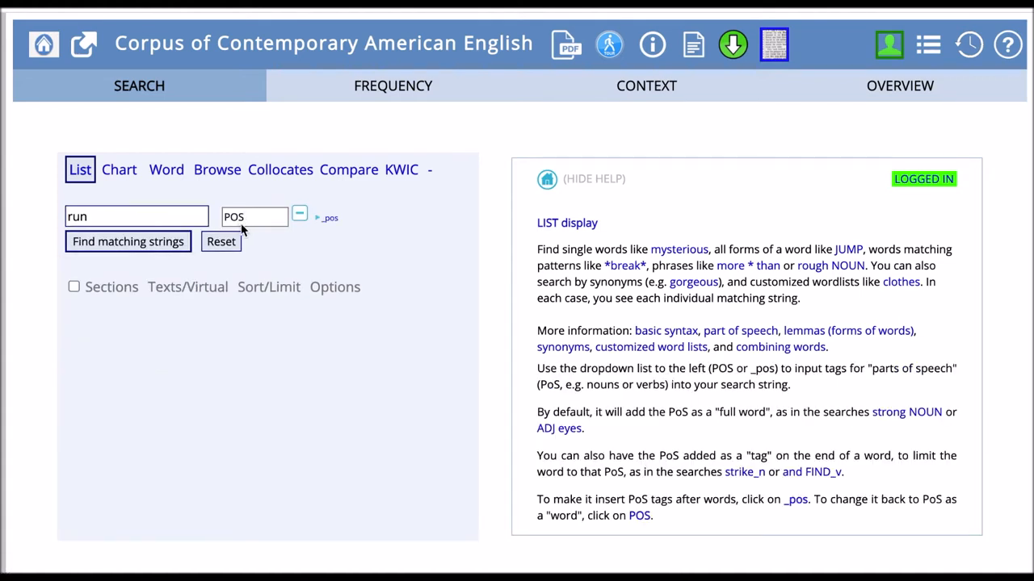
pyautogui.moveTo(295, 236)
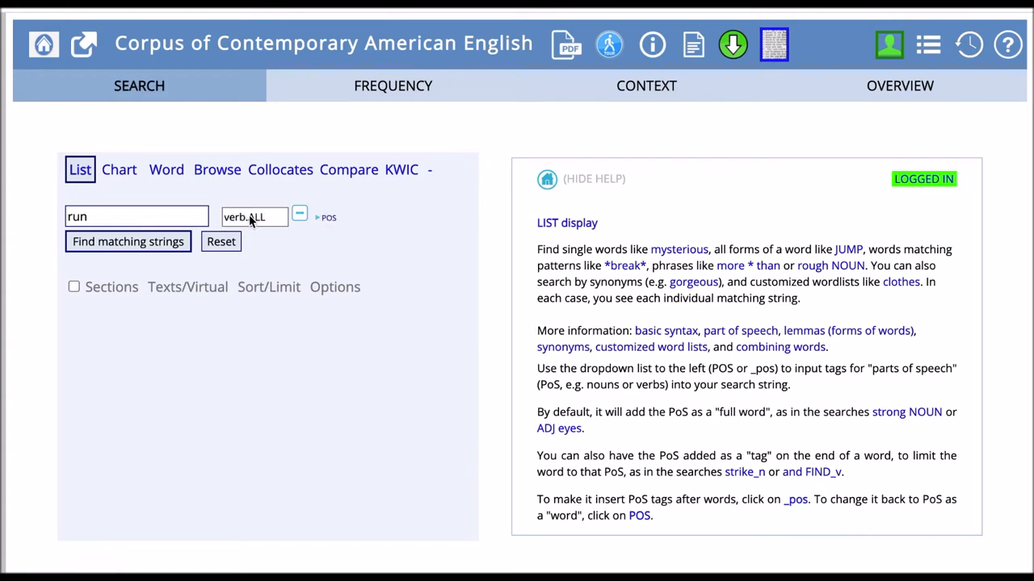
pyautogui.click(253, 217)
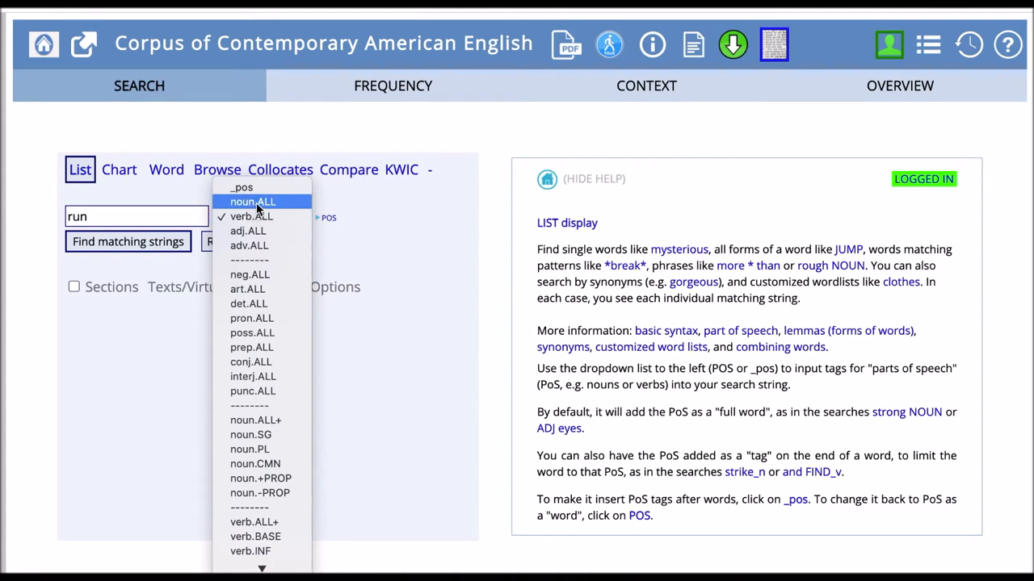
pyautogui.click(252, 201)
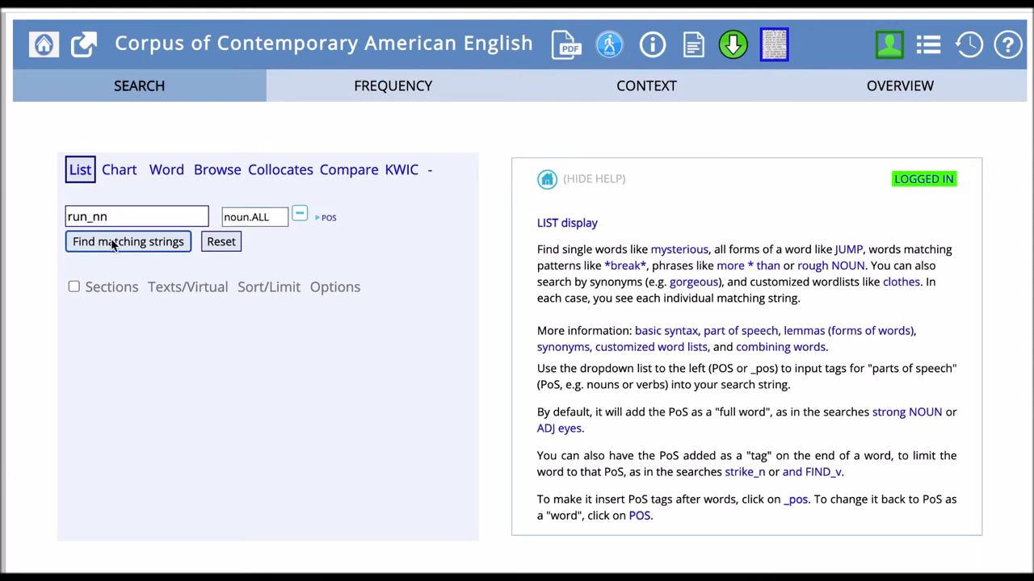
# Find matching strings for run_nn, listing RUN with 63,050 hits
pyautogui.click(127, 242)
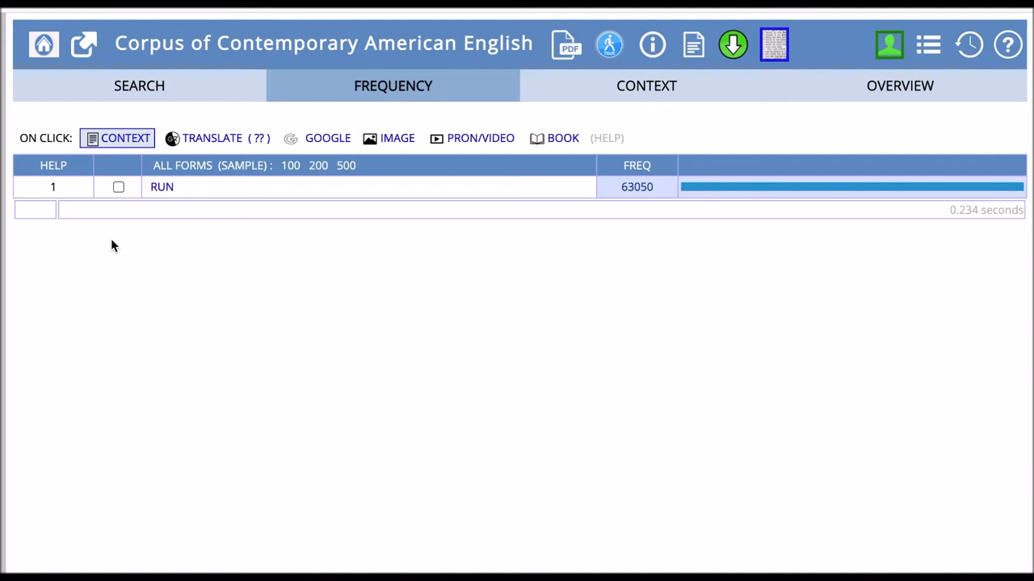
pyautogui.moveTo(139, 94)
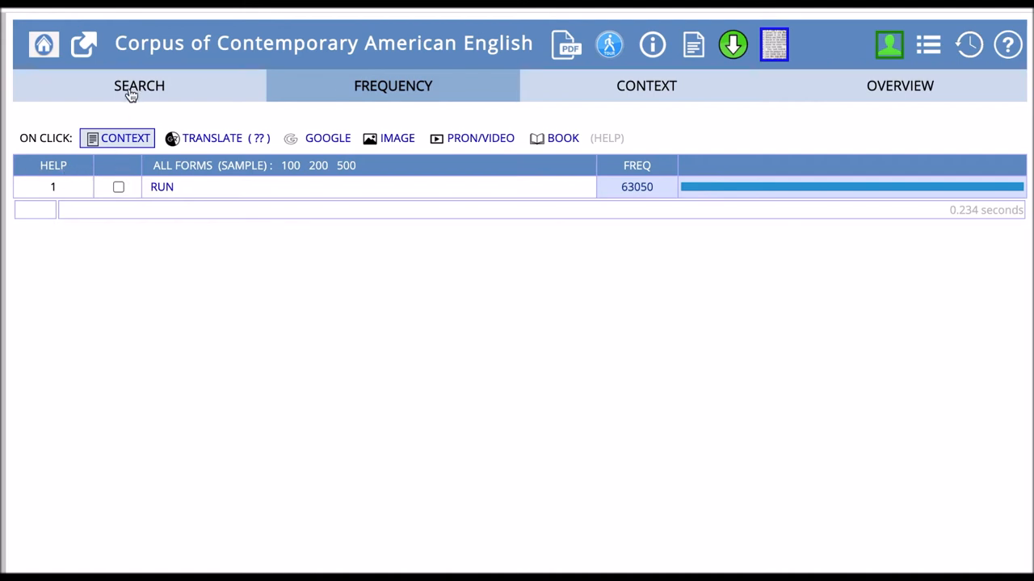
# Search run_vv with verb.ALL, listing RUN with 200,731 hits
pyautogui.click(142, 86)
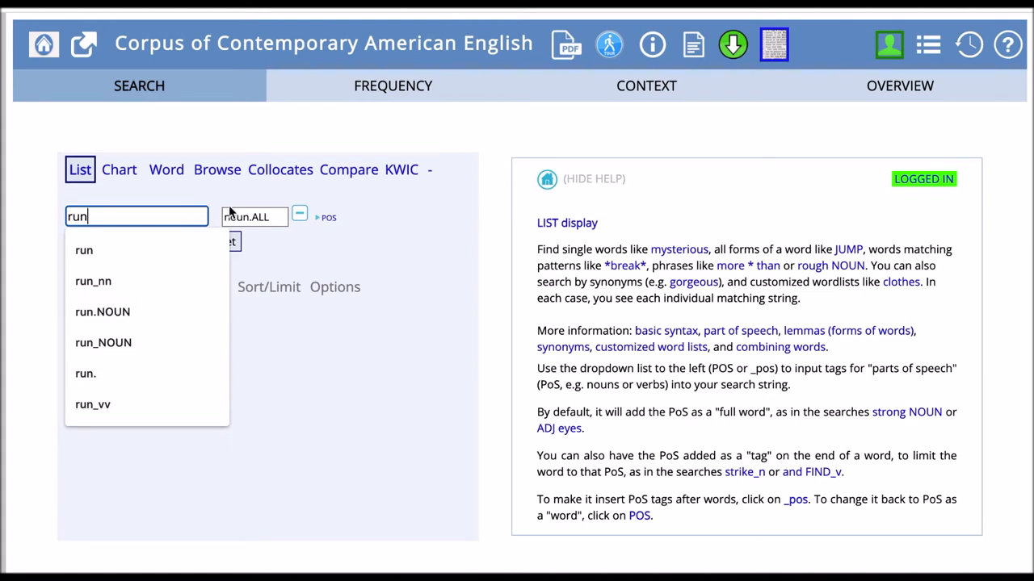
pyautogui.click(91, 404)
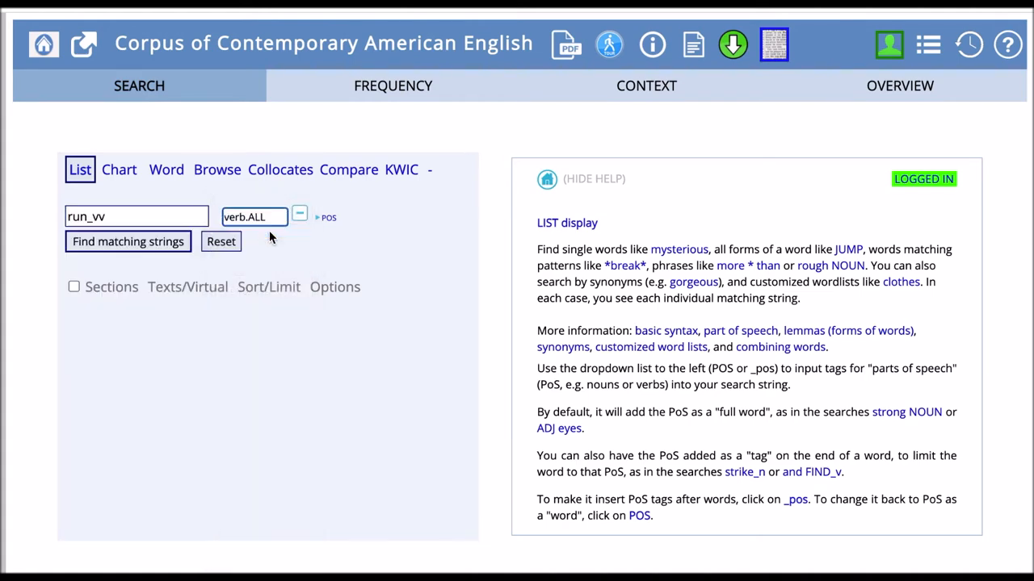
pyautogui.moveTo(165, 255)
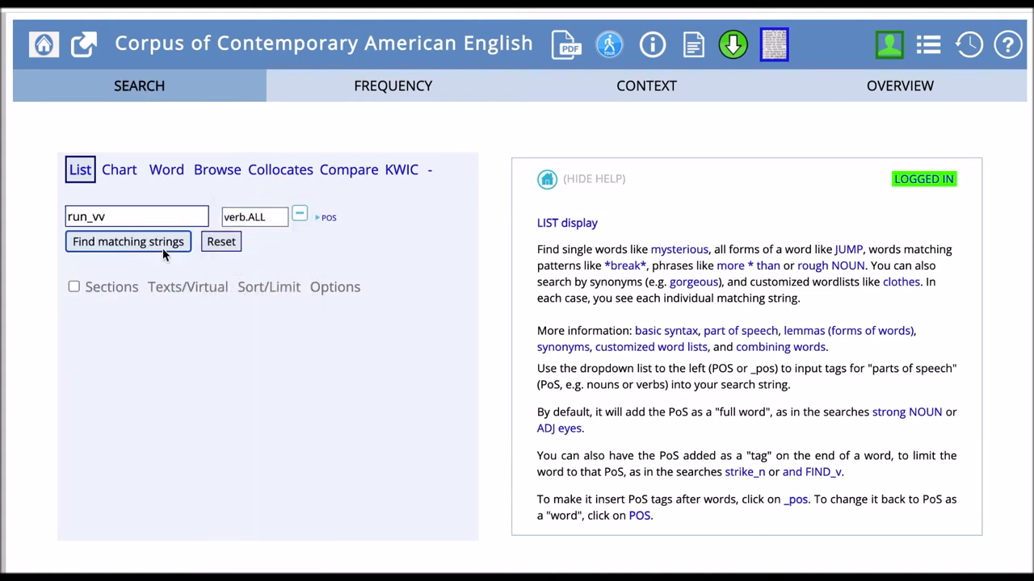
pyautogui.click(126, 243)
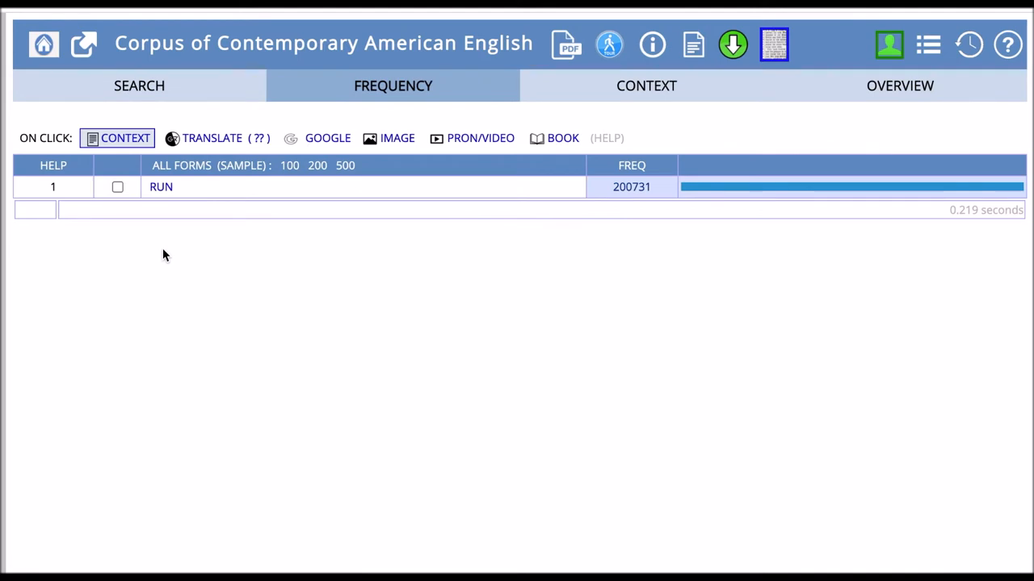
pyautogui.moveTo(521, 219)
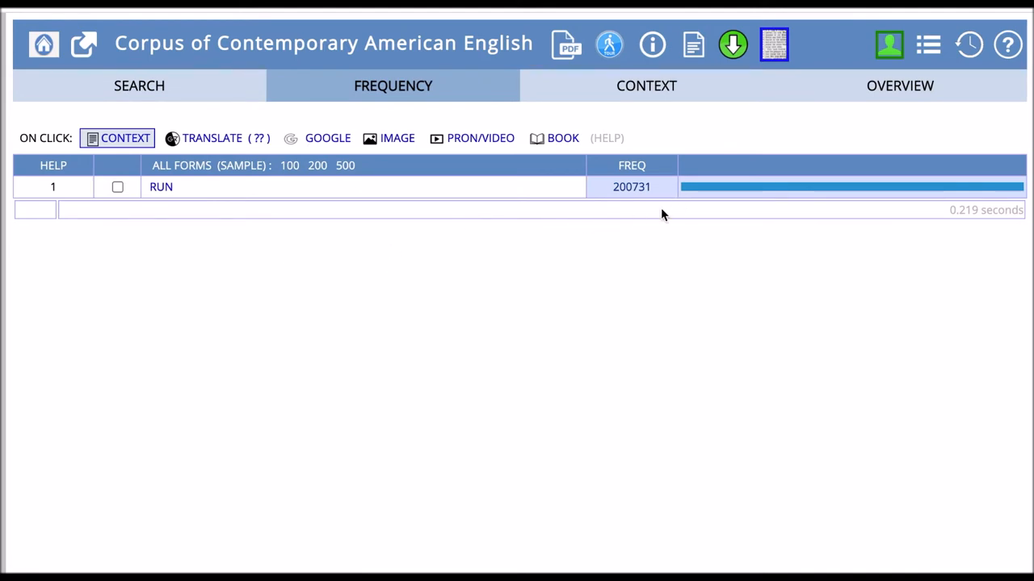
pyautogui.moveTo(643, 210)
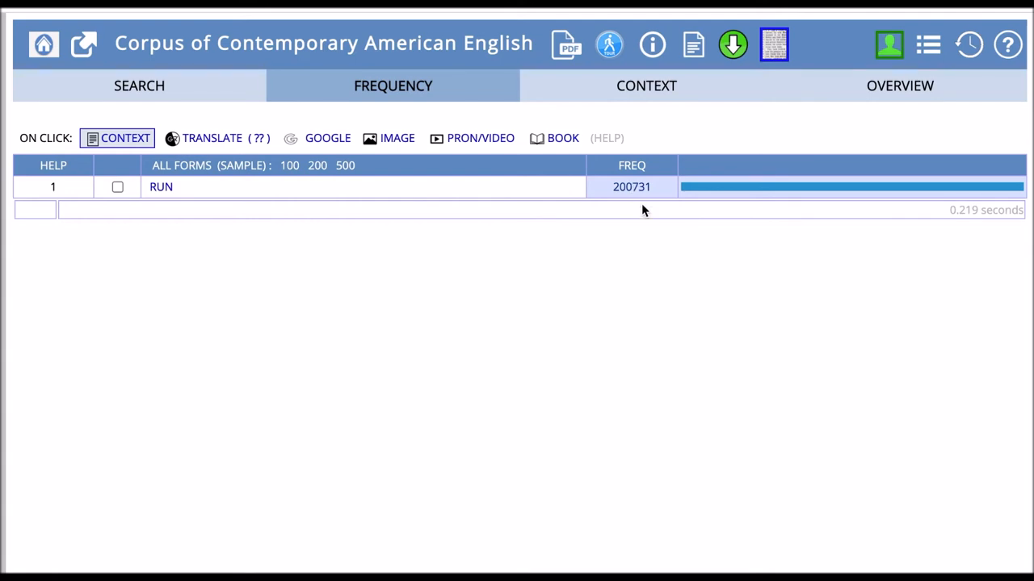
pyautogui.moveTo(636, 226)
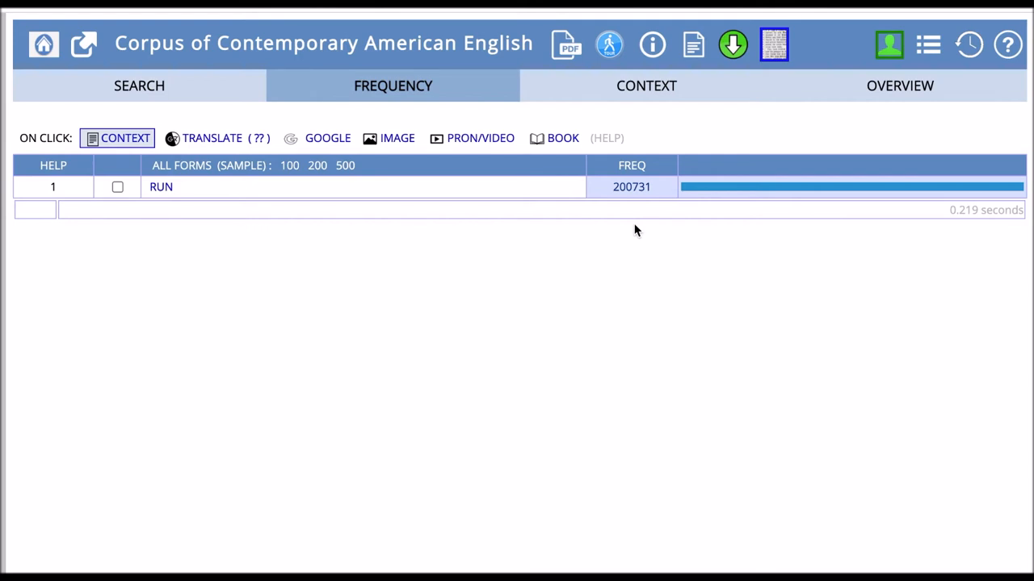
pyautogui.moveTo(223, 187)
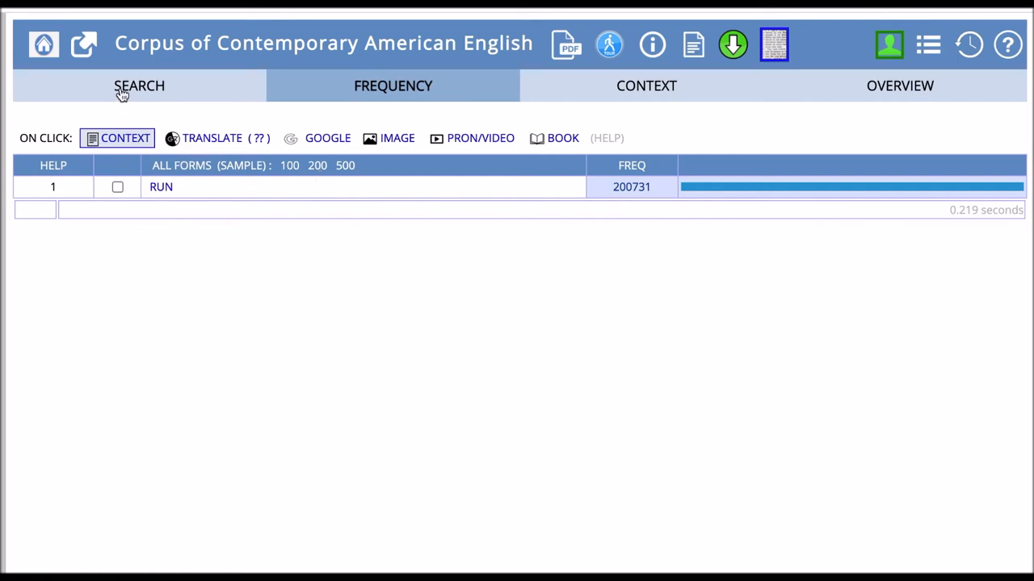
# Search the phrase 'go for a run', which shows a frequency of 190
pyautogui.click(142, 85)
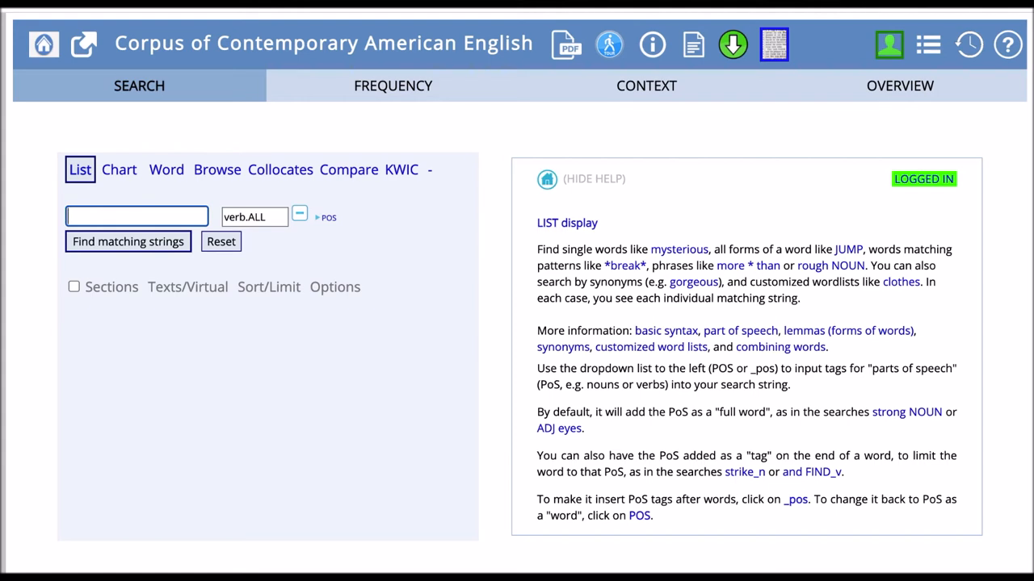
pyautogui.write('g')
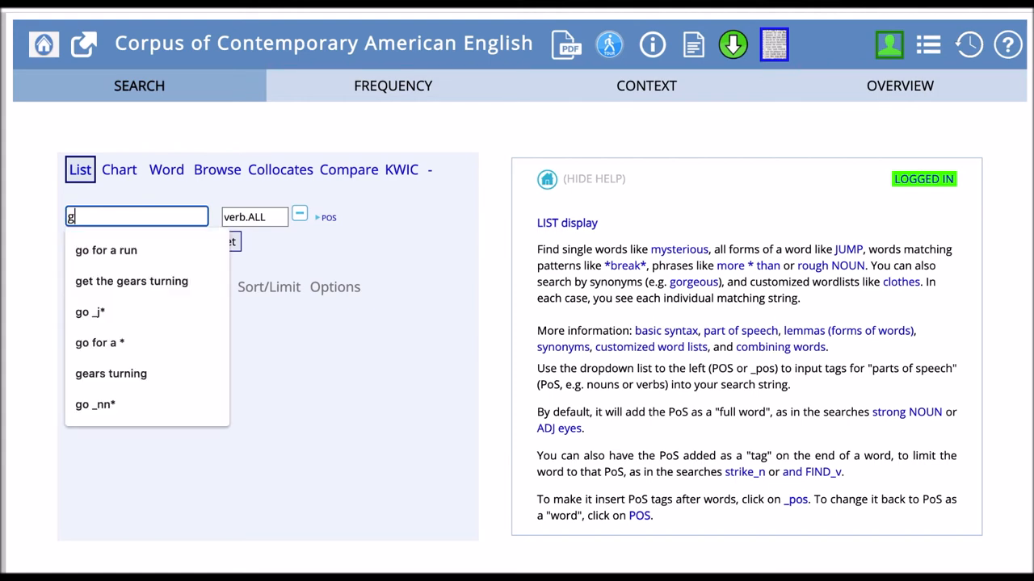
pyautogui.write('o for a run')
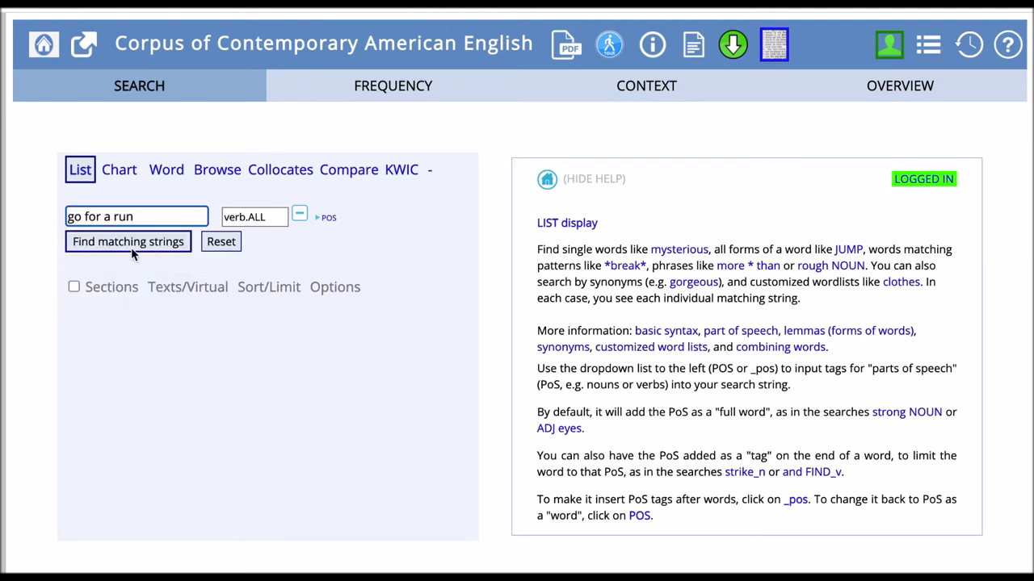
pyautogui.click(128, 243)
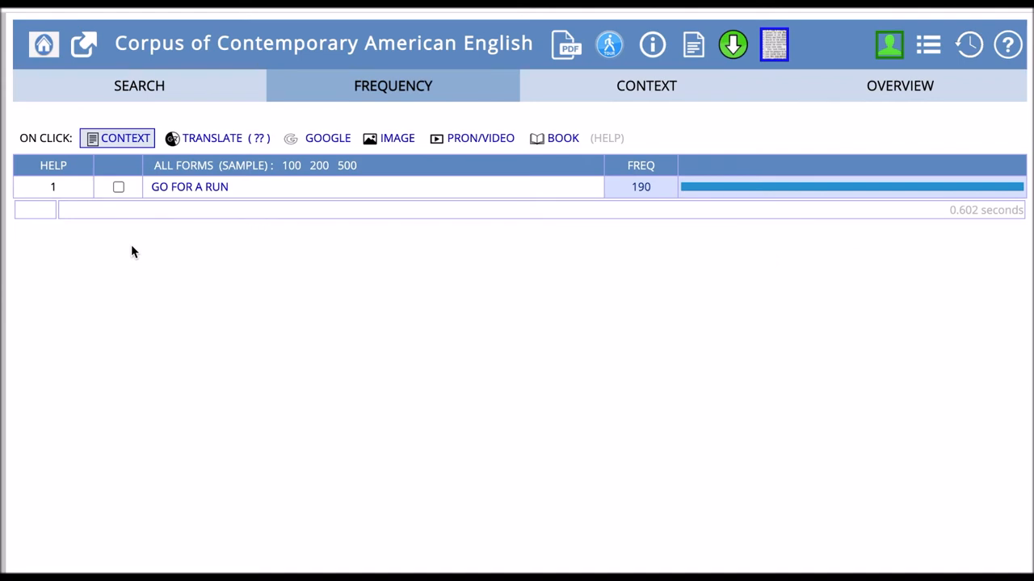
pyautogui.moveTo(371, 258)
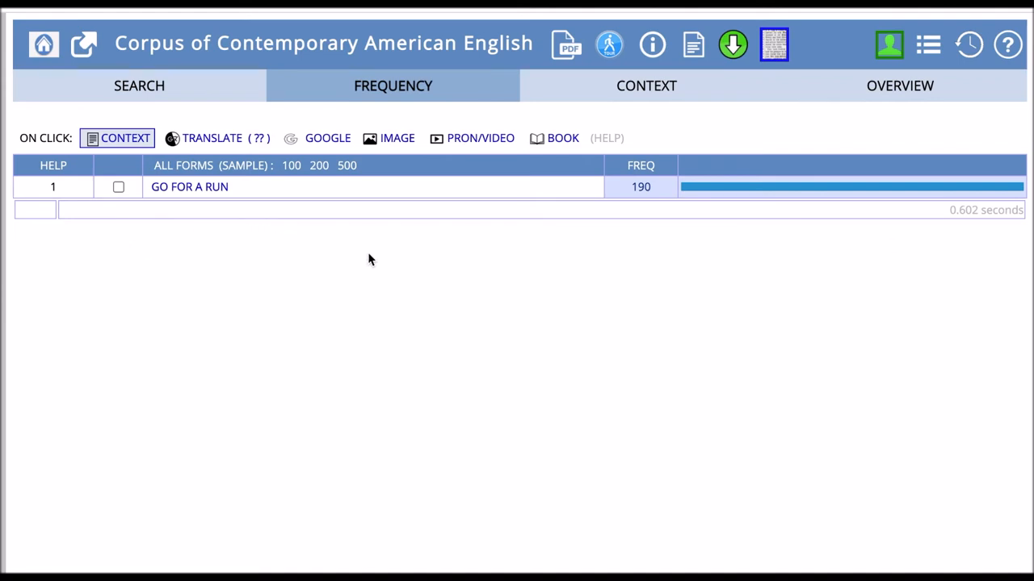
pyautogui.moveTo(601, 239)
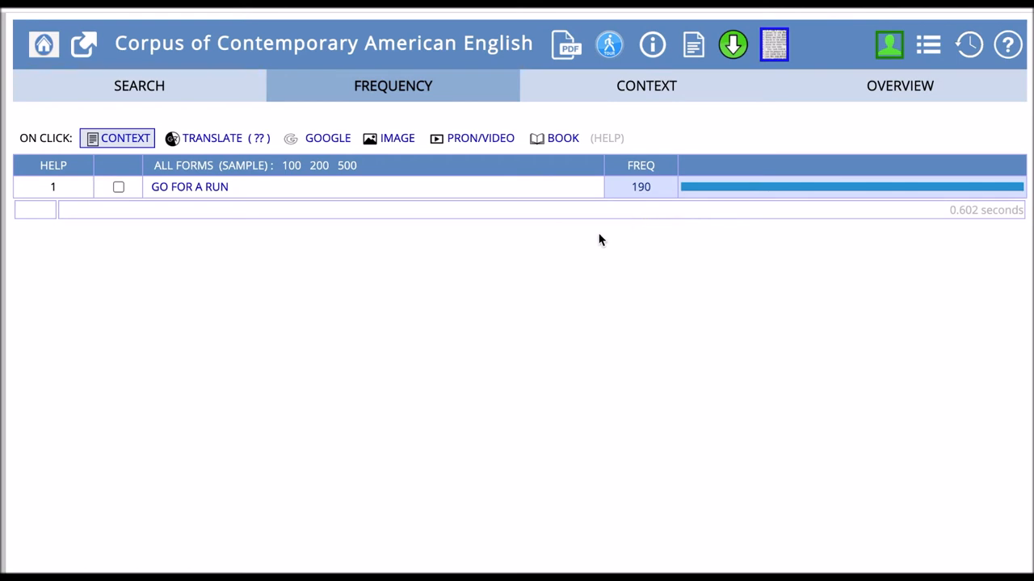
# View the KWIC context lines for 'go for a run' from 2012 blogs
pyautogui.click(647, 85)
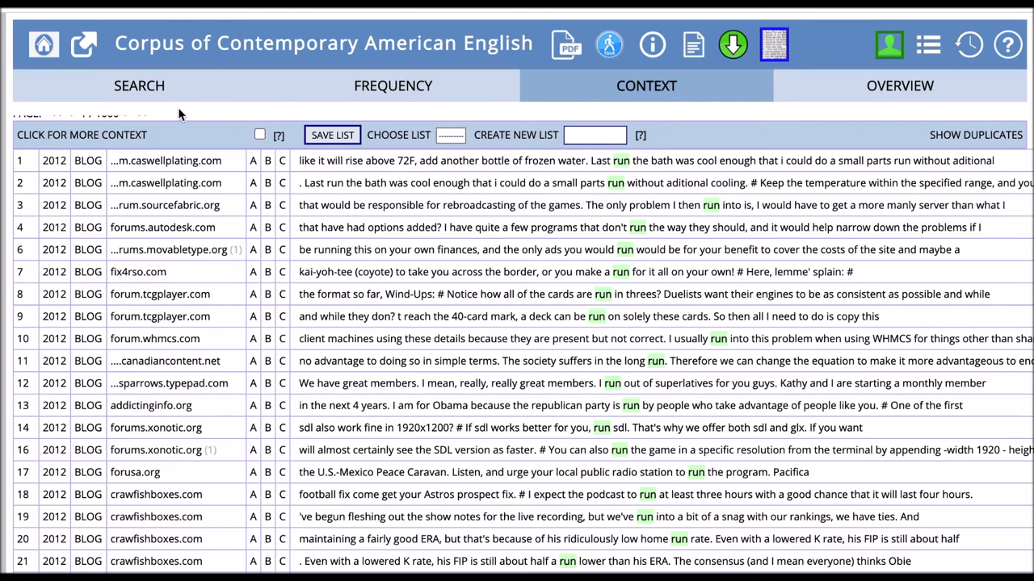
# Search the phrase 'take a run', which shows a frequency of 116
pyautogui.click(142, 86)
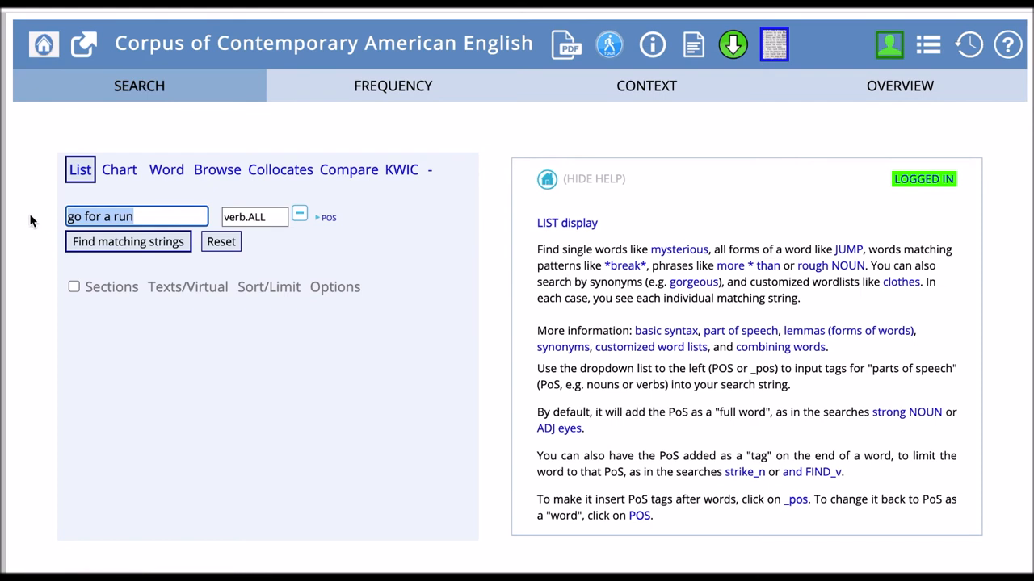
pyautogui.write('take a run')
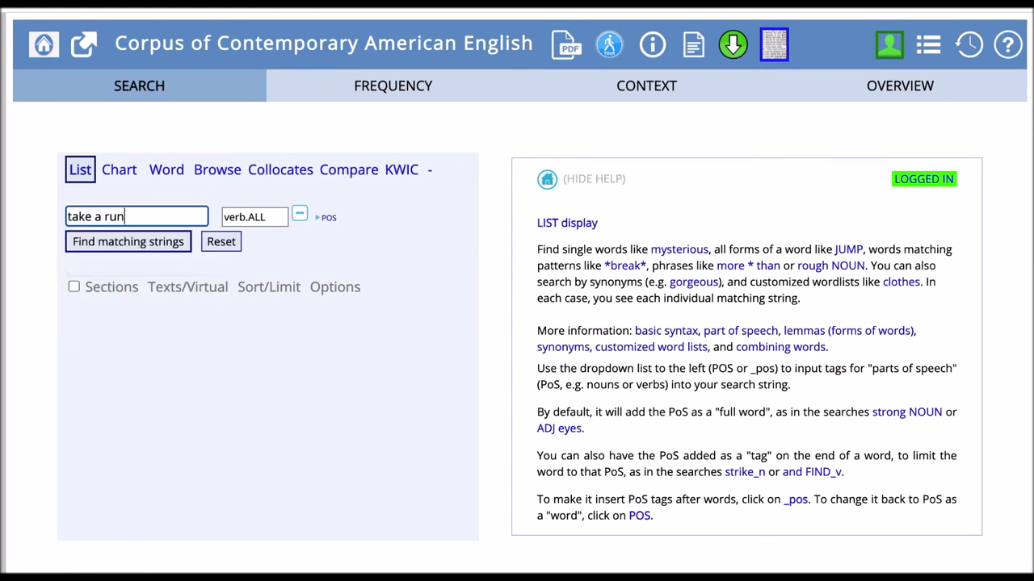
pyautogui.click(129, 242)
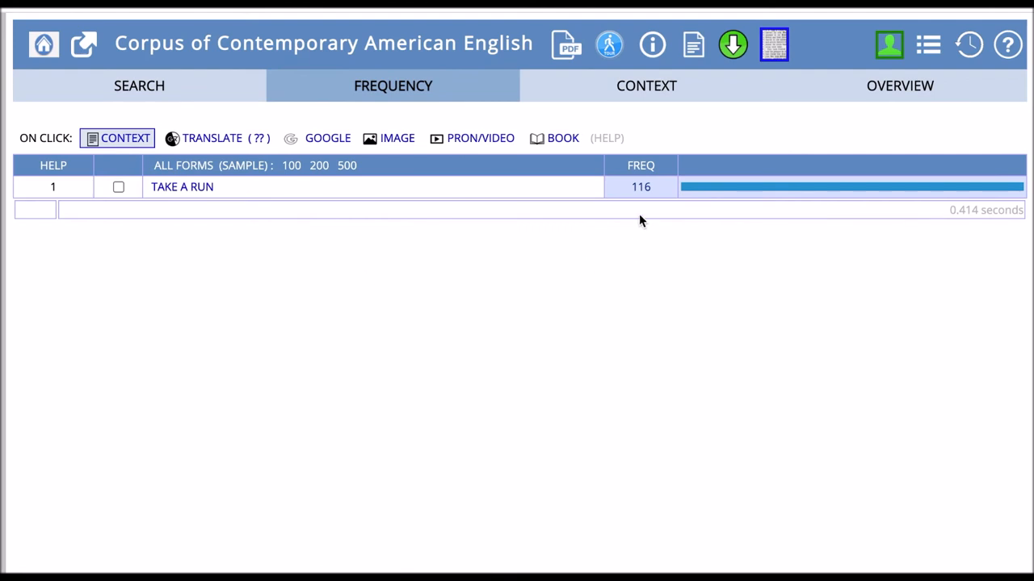
pyautogui.moveTo(648, 207)
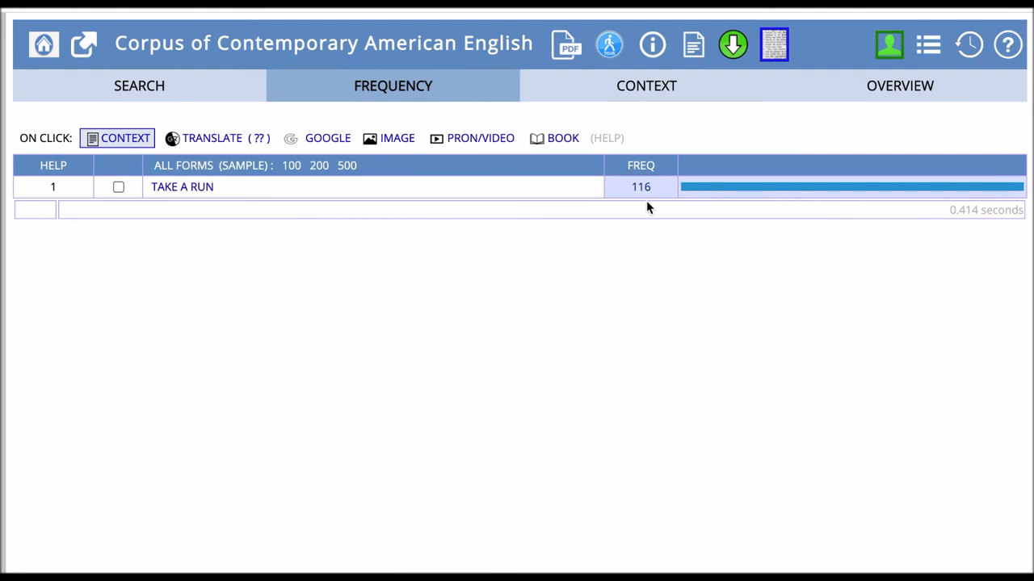
pyautogui.moveTo(533, 193)
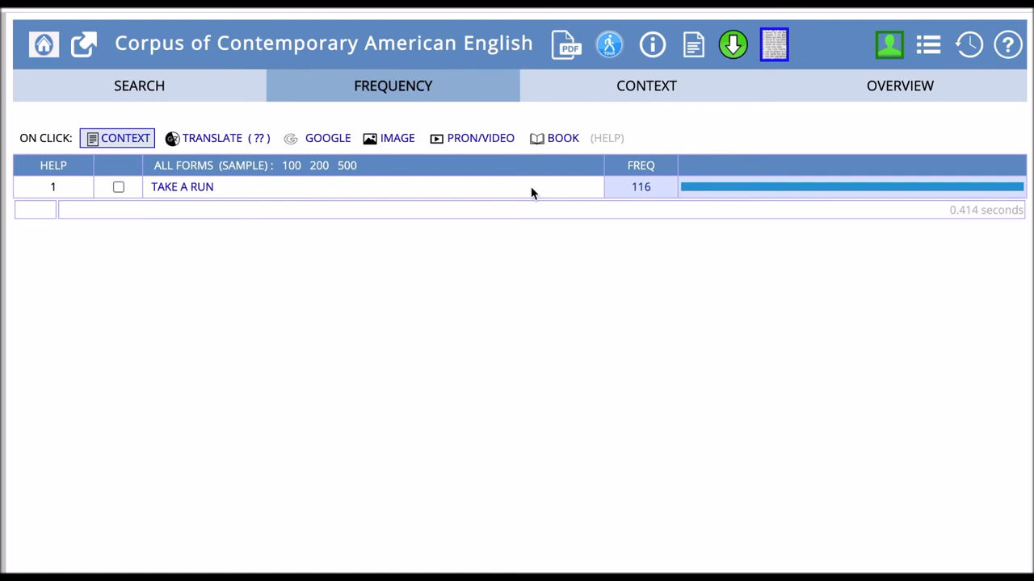
pyautogui.moveTo(206, 194)
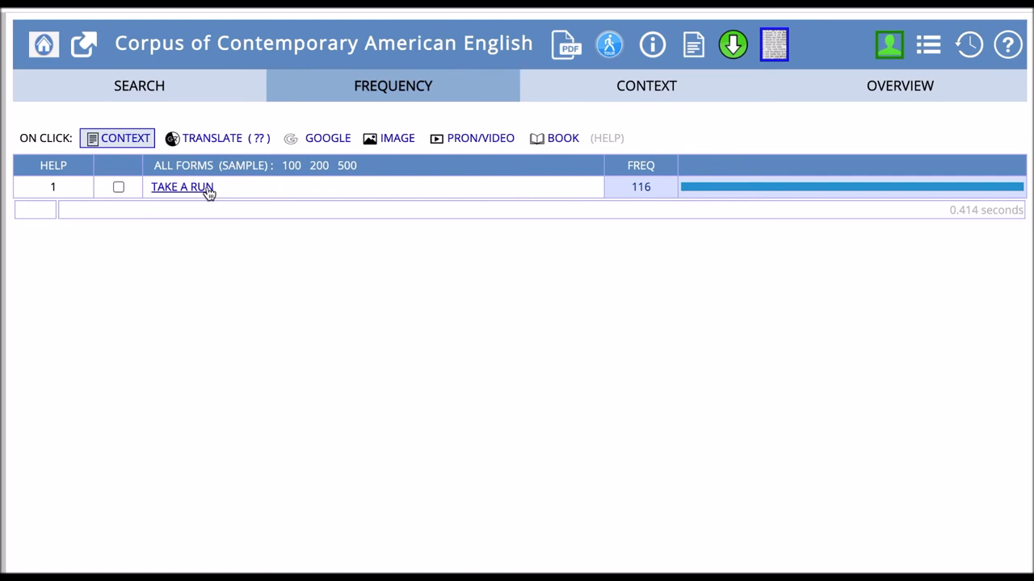
# Show the context lines for TAKE A RUN from fiction, TV and magazine sources
pyautogui.click(184, 187)
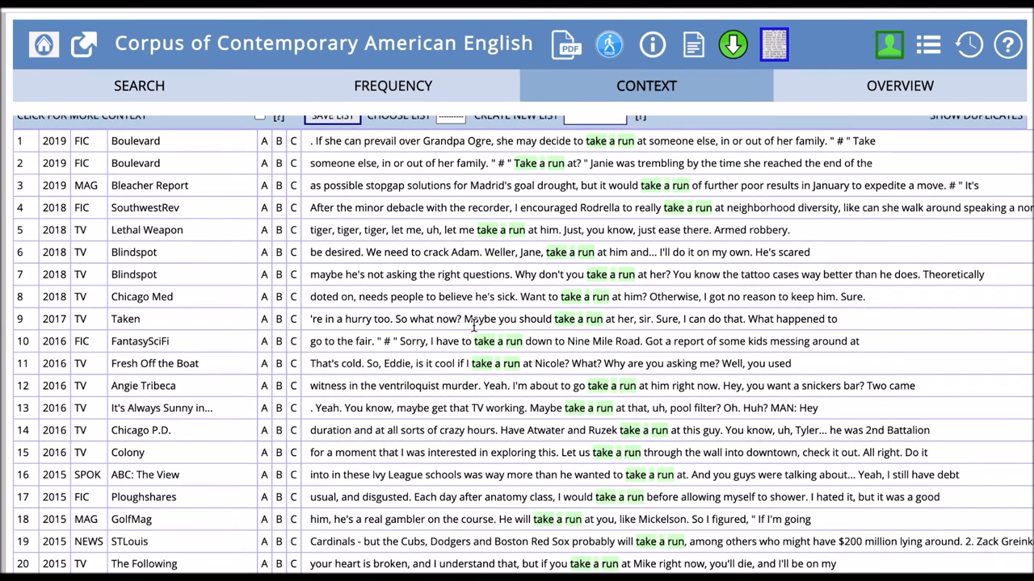
pyautogui.moveTo(594, 145)
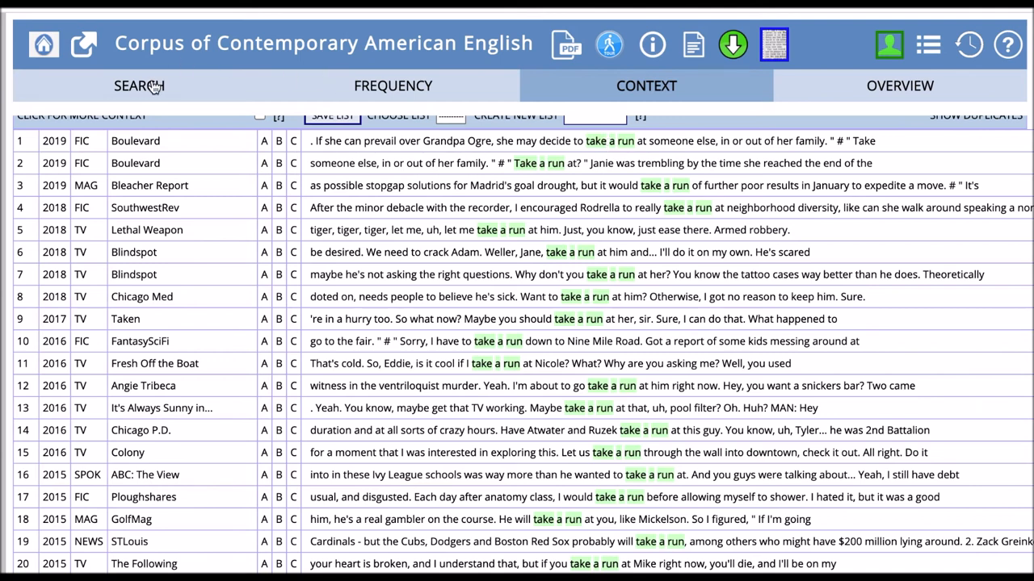
# Enter the wildcard query 'go for a *' on the List search form via the autocomplete suggestion
pyautogui.click(142, 84)
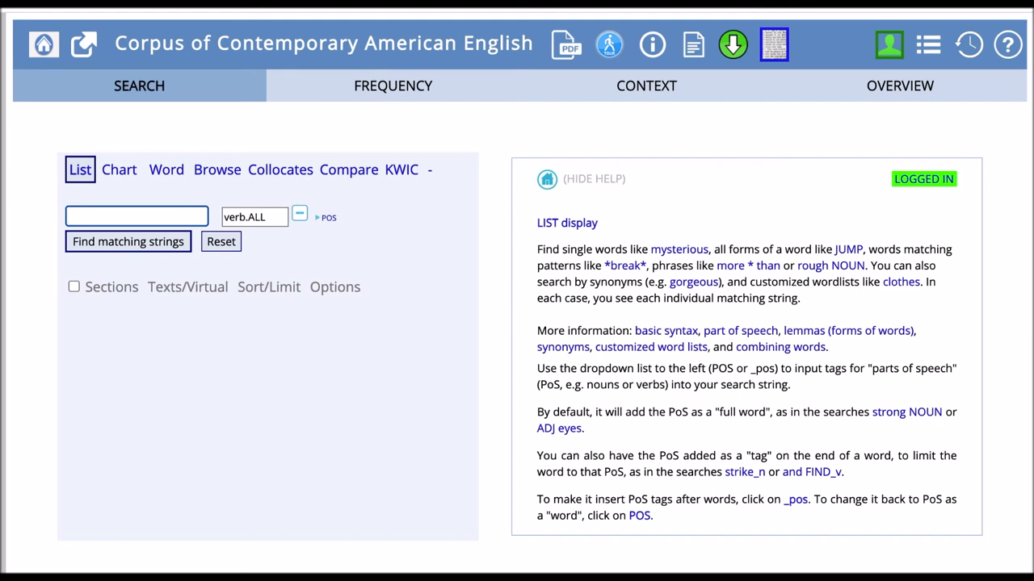
pyautogui.write('go for')
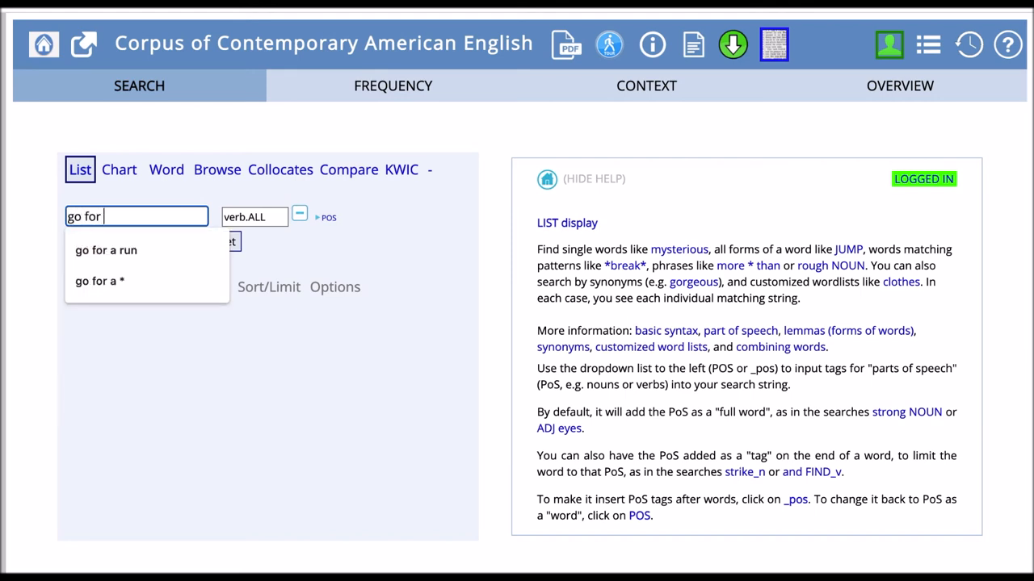
pyautogui.write('a')
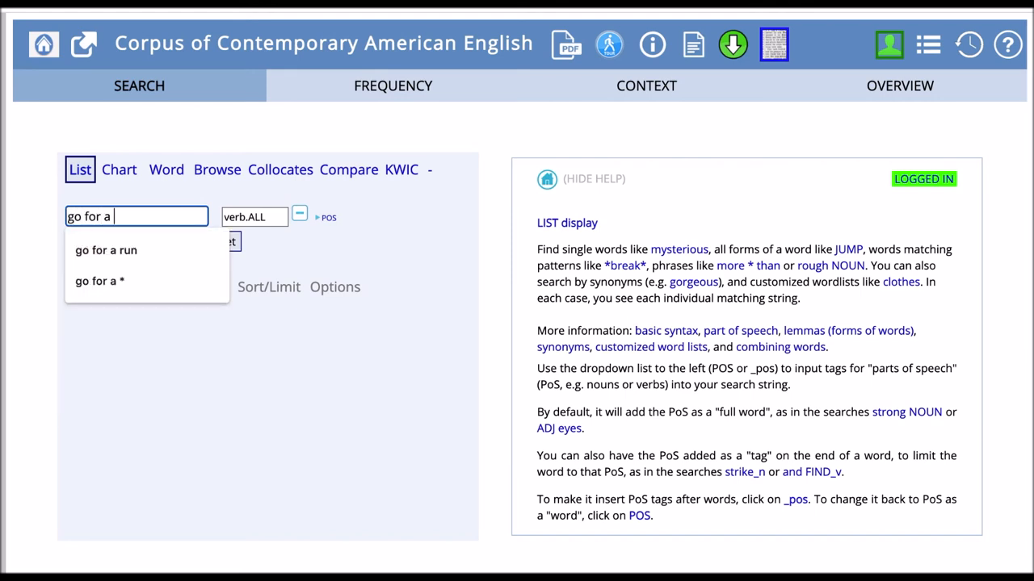
pyautogui.click(100, 281)
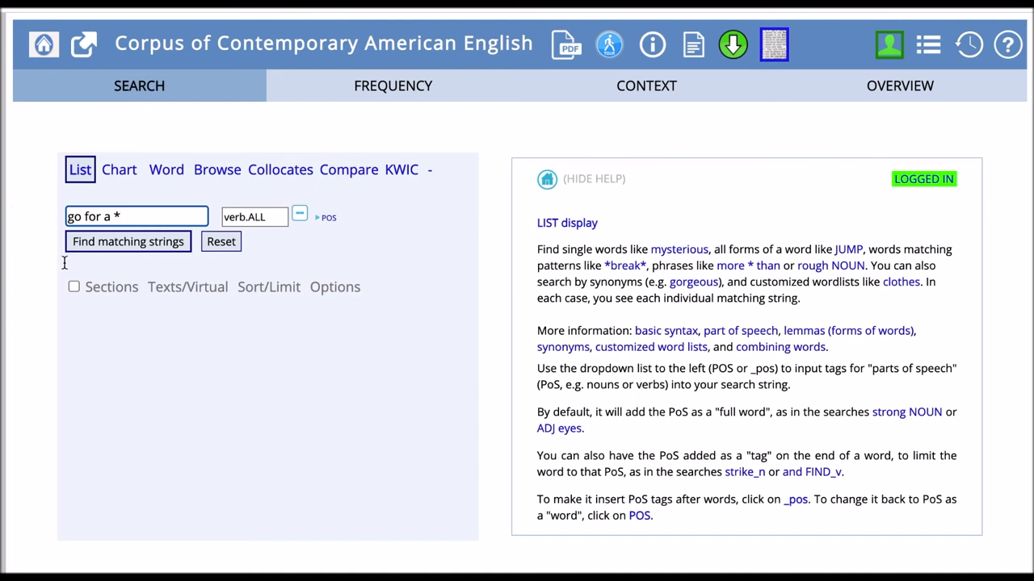
# Run the 'go for a *' search, listing 1,011 phrases led by 'go for a walk' (1,017)
pyautogui.click(127, 242)
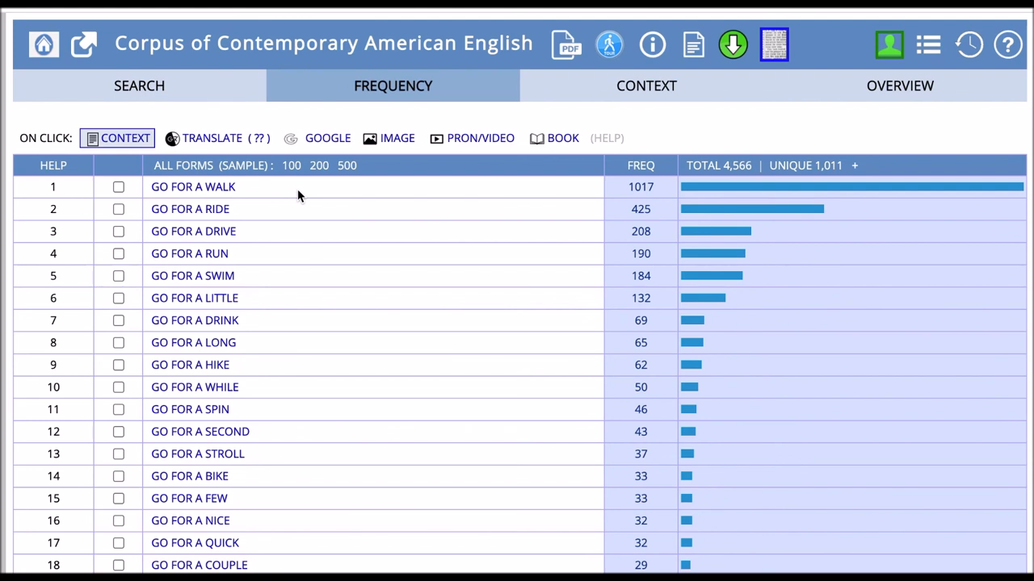
pyautogui.moveTo(256, 233)
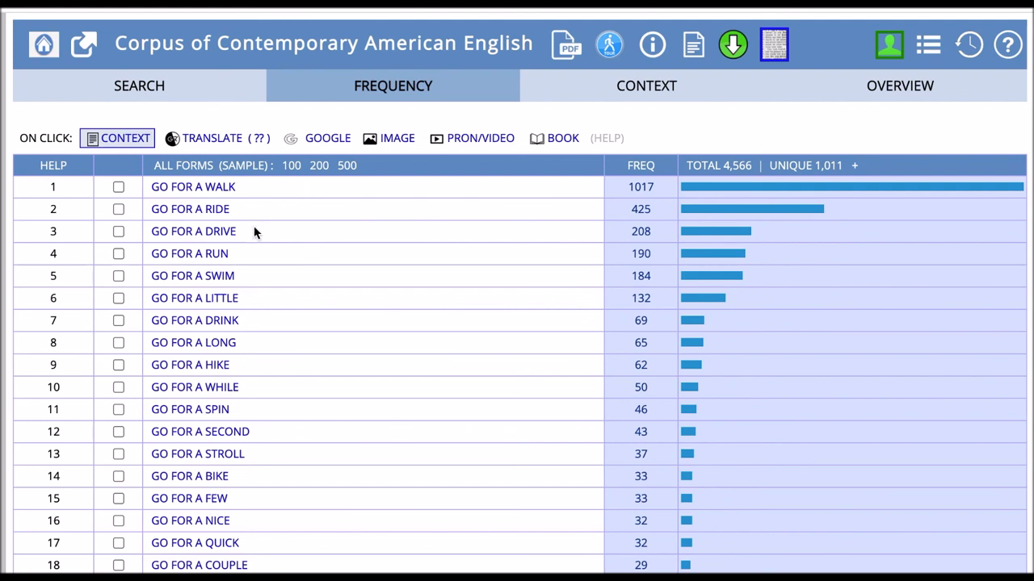
pyautogui.moveTo(248, 262)
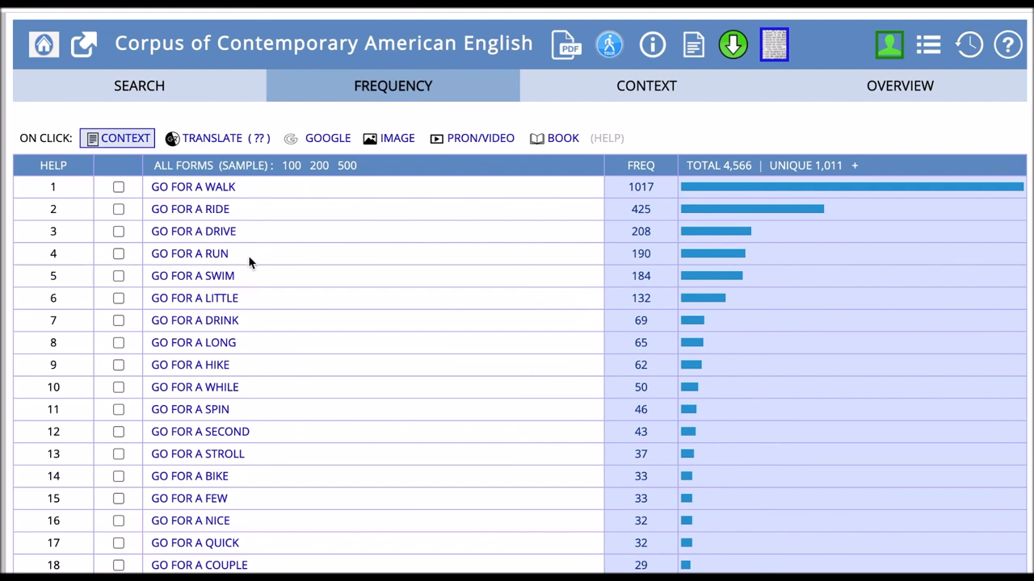
pyautogui.moveTo(248, 281)
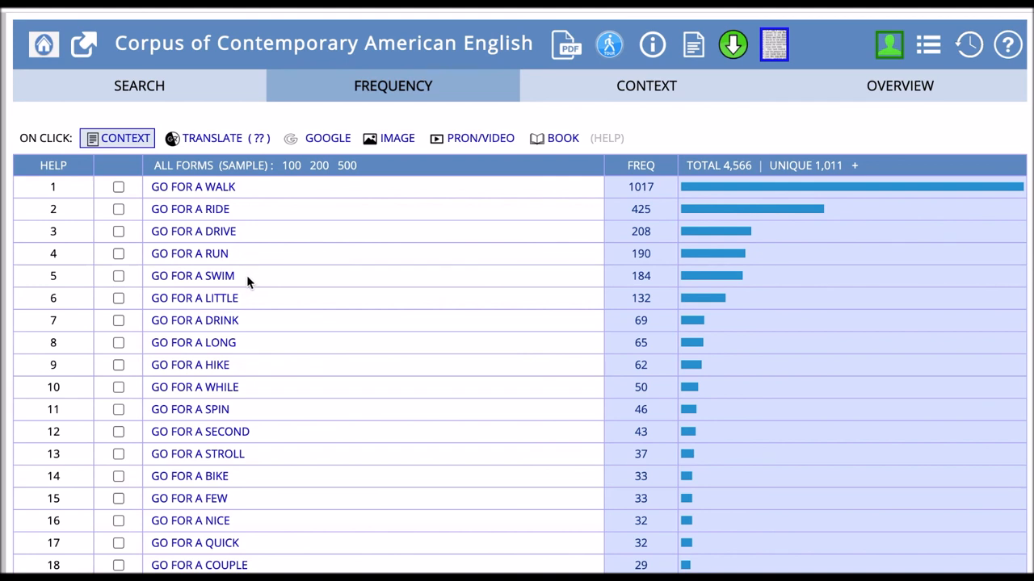
pyautogui.moveTo(239, 255)
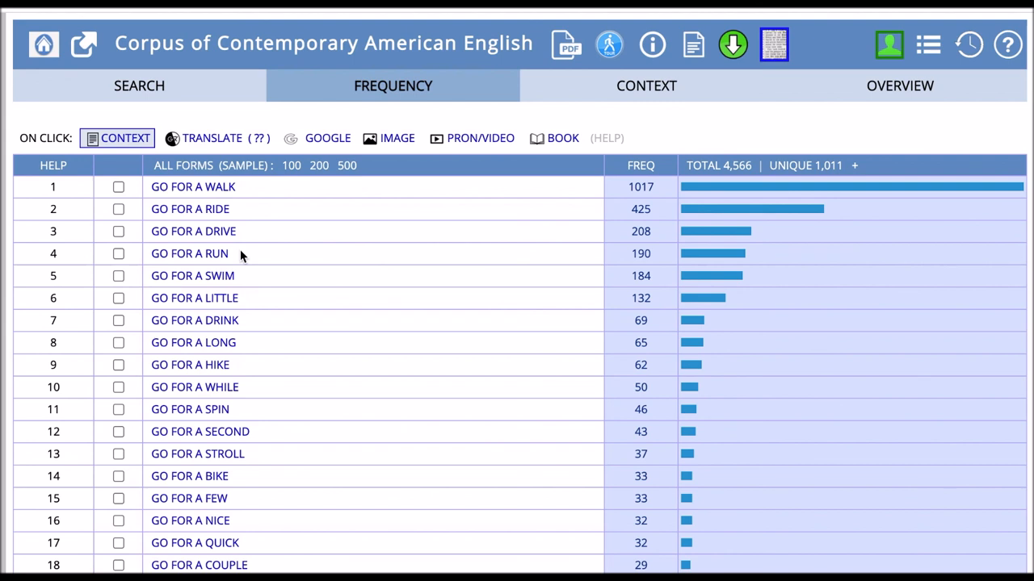
pyautogui.moveTo(720, 72)
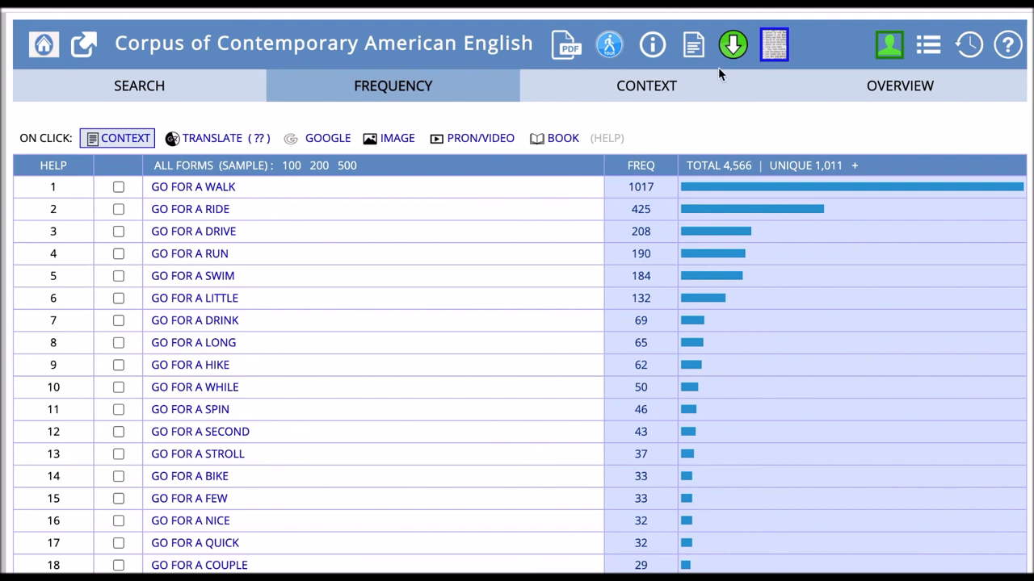